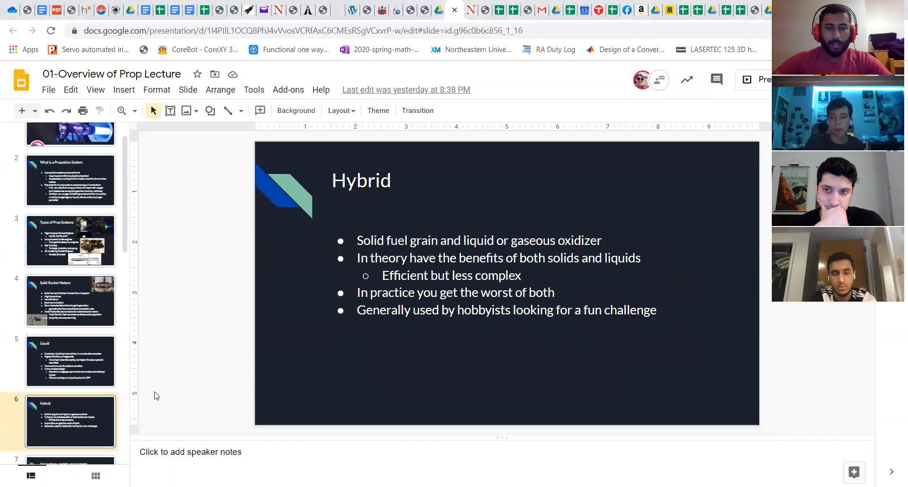
{"action": "mouse_move", "coordinate": [230, 265]}
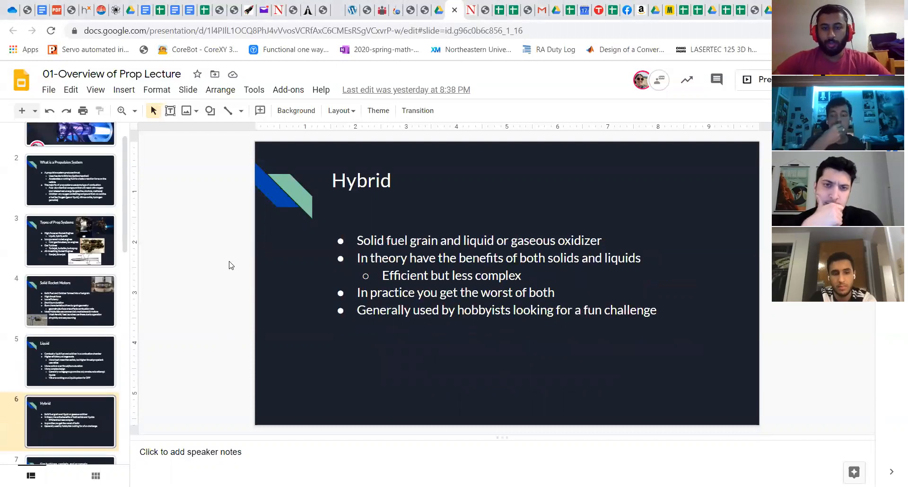
{"action": "mouse_move", "coordinate": [237, 290]}
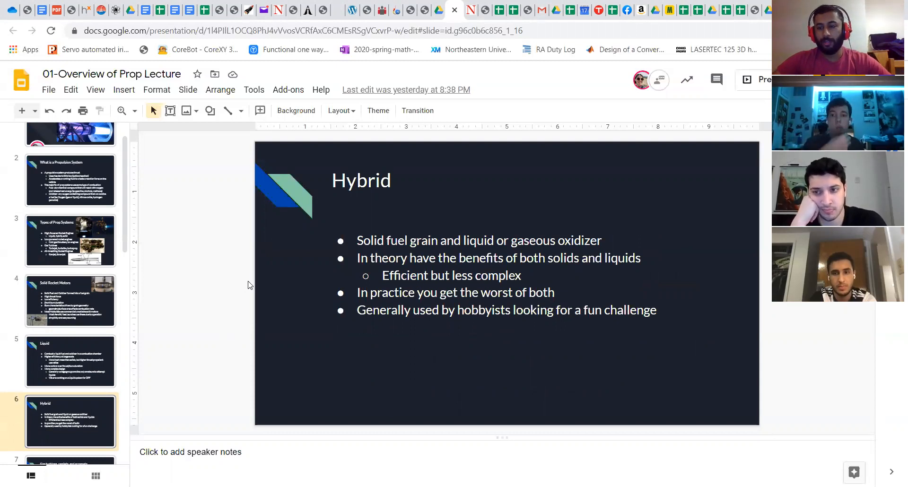
{"action": "mouse_move", "coordinate": [240, 285]}
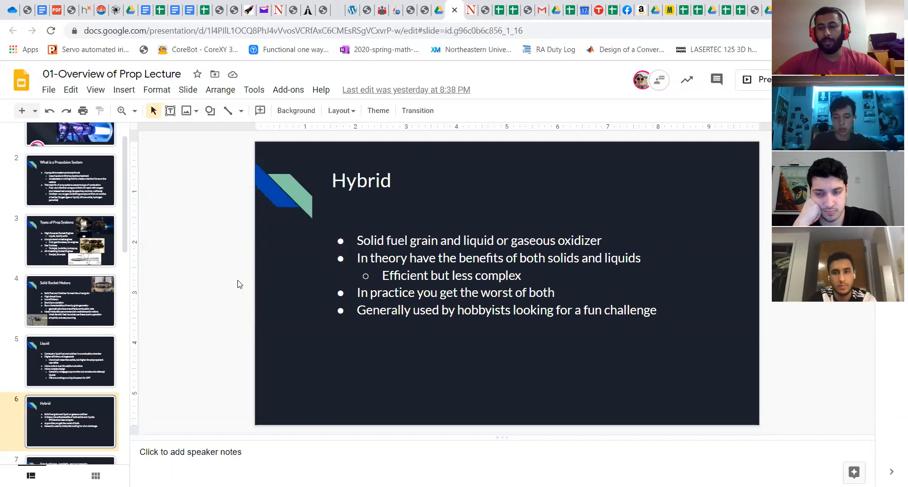
Advance to slide 7 on gas turbines, ramjets, and scramjets
{"action": "left_click", "coordinate": [70, 422]}
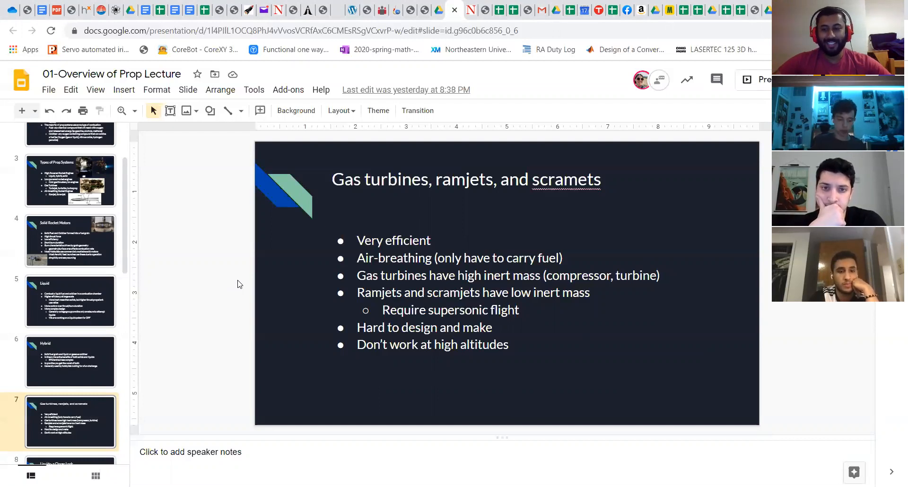
Advance to slide 8, the Liquids- a Closer Look engine diagram
{"action": "left_click", "coordinate": [70, 421]}
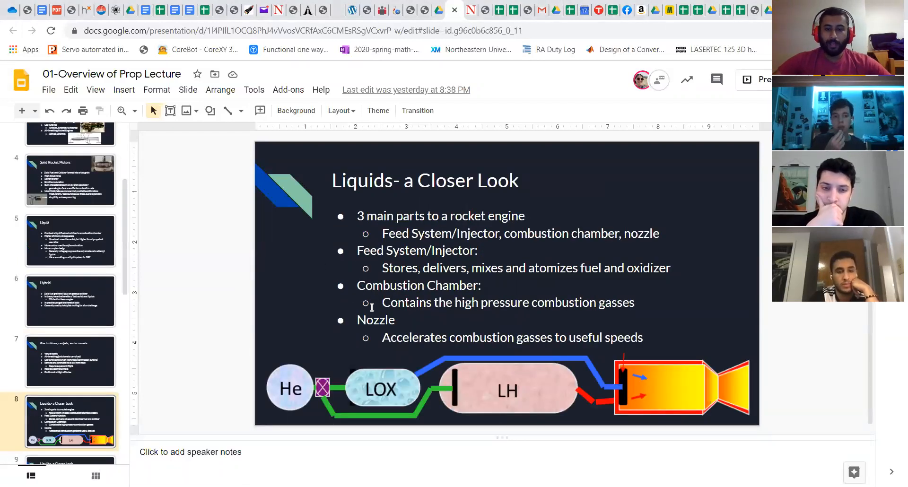
{"action": "mouse_move", "coordinate": [265, 336]}
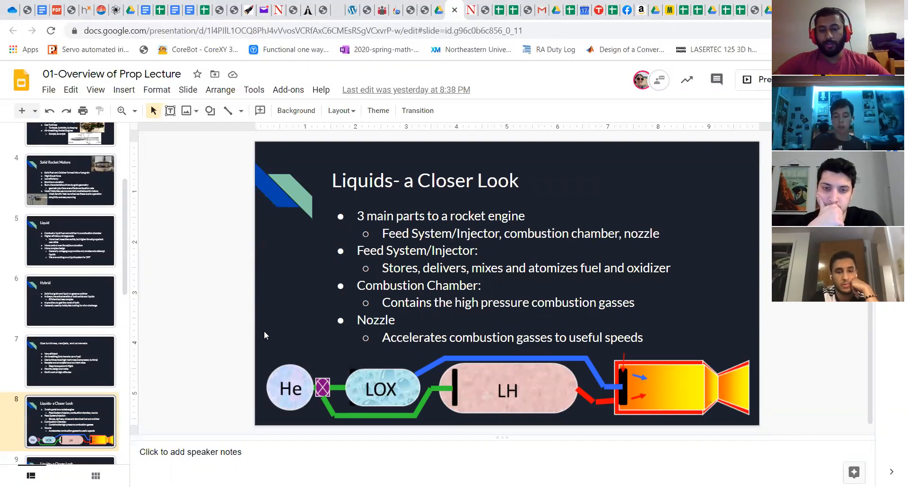
{"action": "mouse_move", "coordinate": [291, 338]}
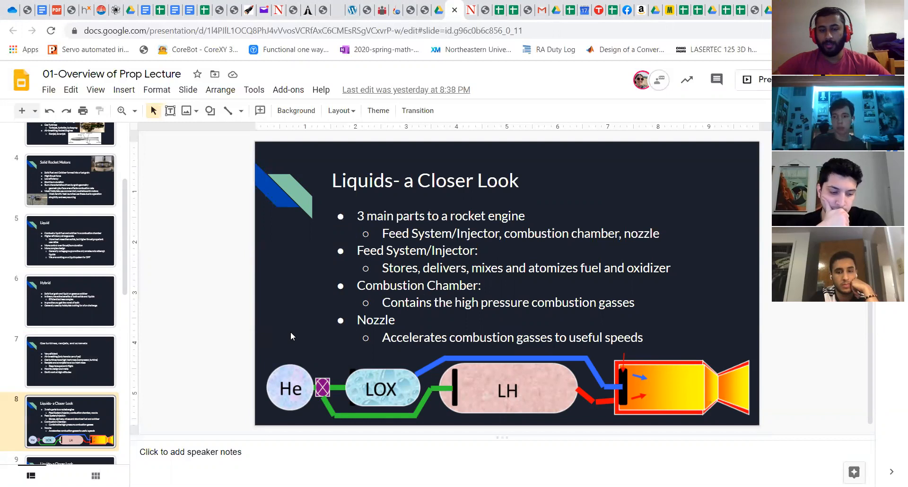
{"action": "mouse_move", "coordinate": [289, 343]}
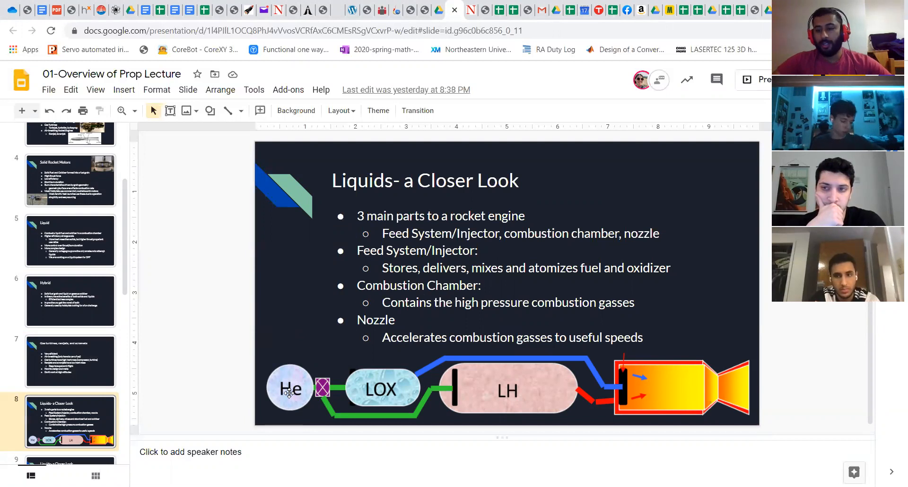
{"action": "mouse_move", "coordinate": [366, 389]}
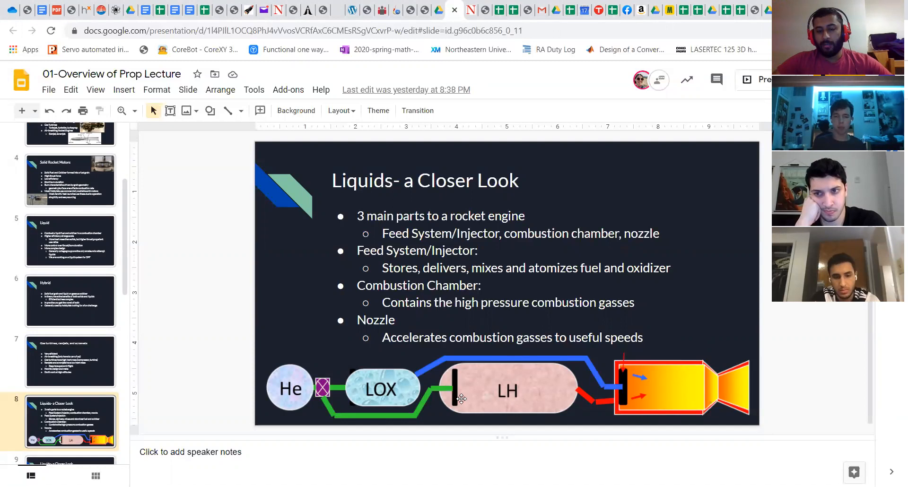
{"action": "mouse_move", "coordinate": [537, 390]}
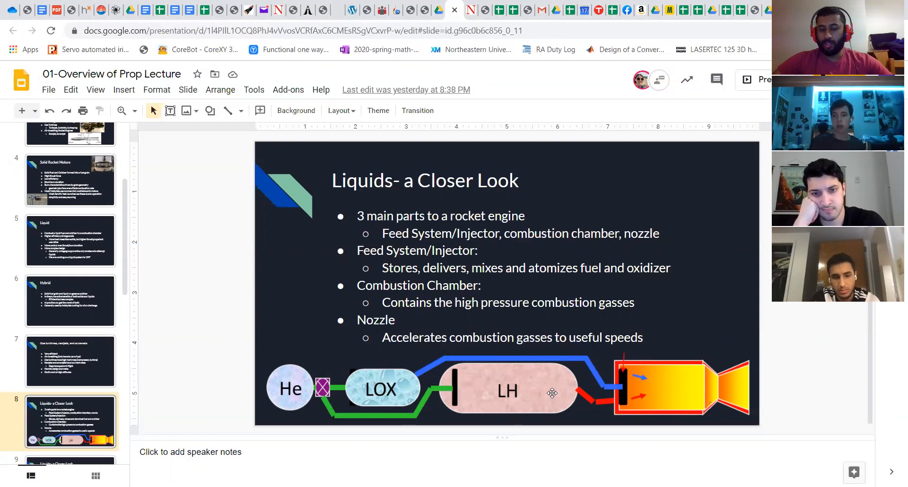
{"action": "mouse_move", "coordinate": [491, 407]}
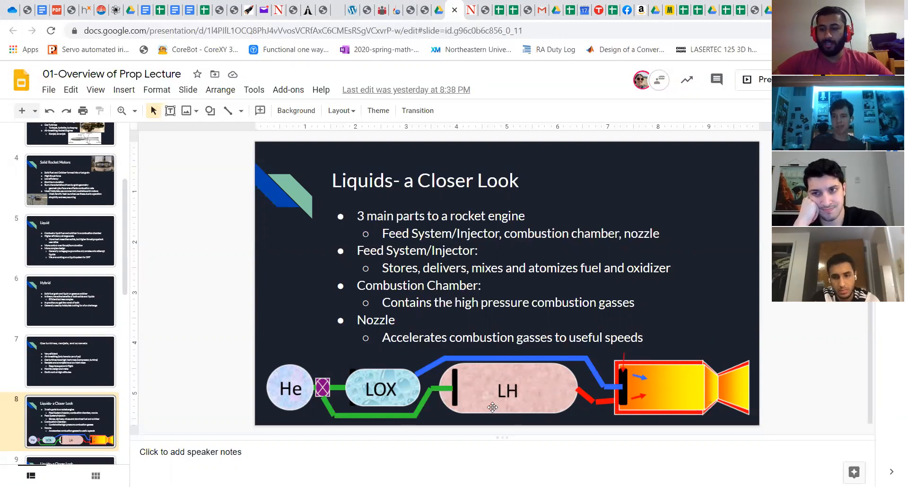
{"action": "mouse_move", "coordinate": [512, 400]}
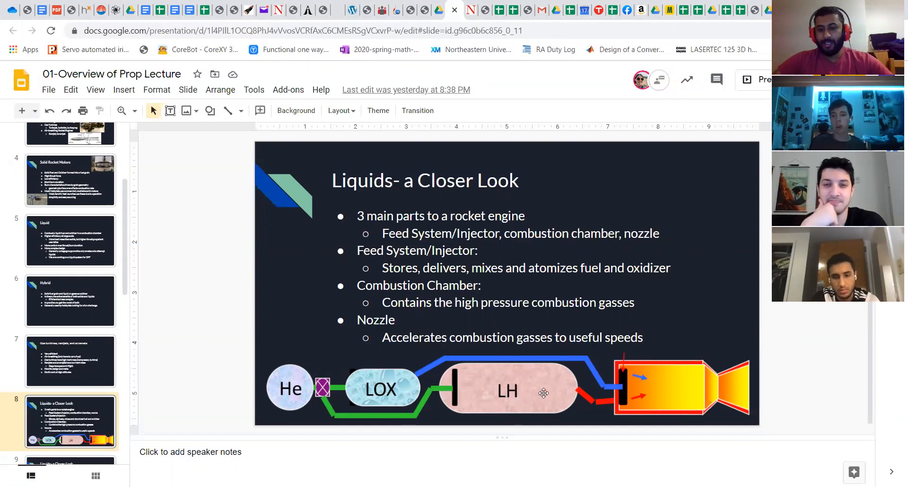
{"action": "mouse_move", "coordinate": [515, 397]}
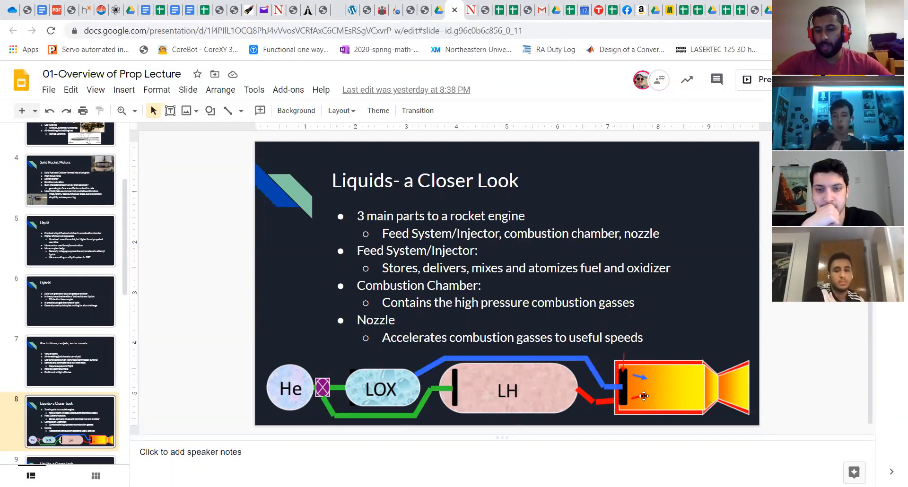
{"action": "mouse_move", "coordinate": [667, 402]}
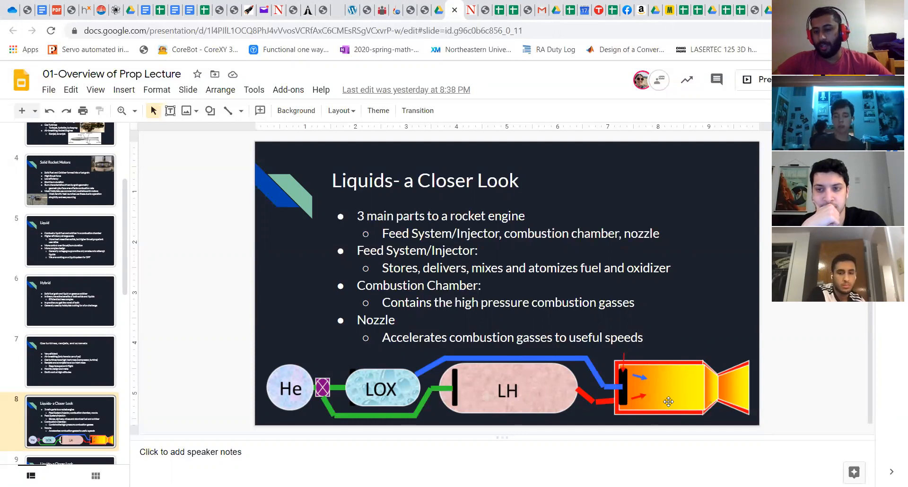
{"action": "mouse_move", "coordinate": [740, 388]}
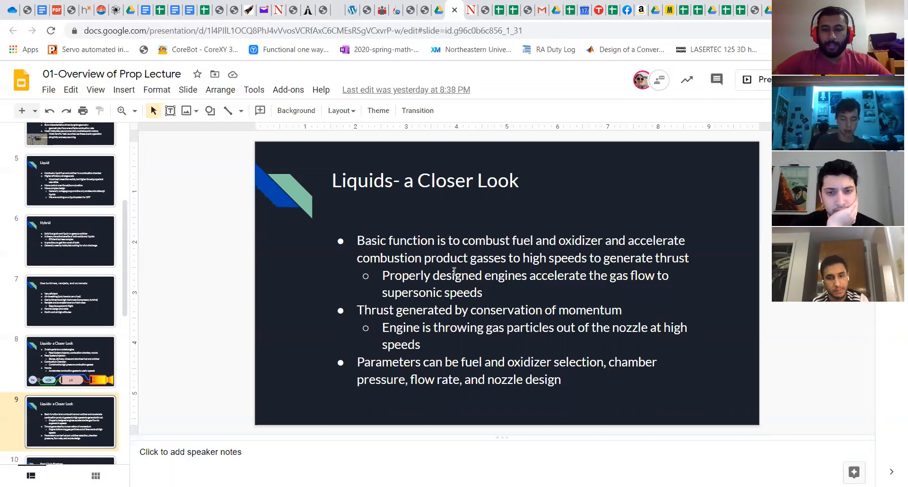
Advance to slide 11, IPA-GOX, with the 50 lbf engine photo
{"action": "left_click", "coordinate": [70, 421]}
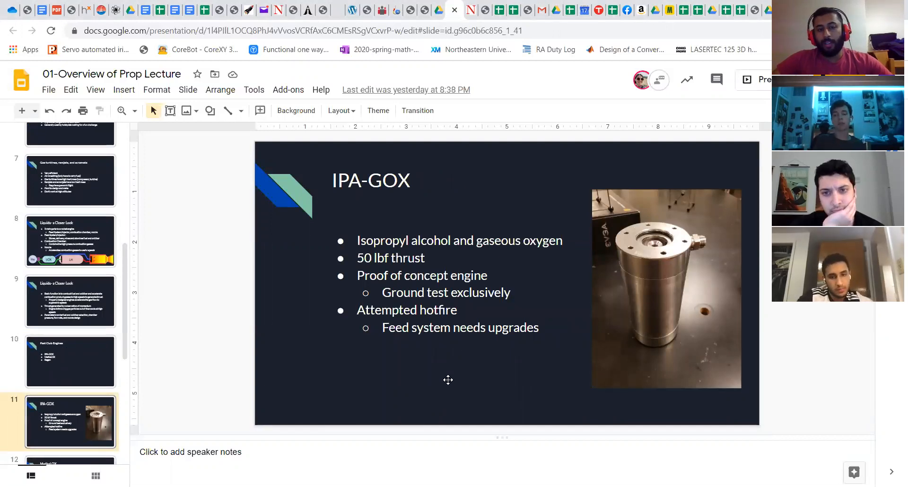
{"action": "mouse_move", "coordinate": [453, 378]}
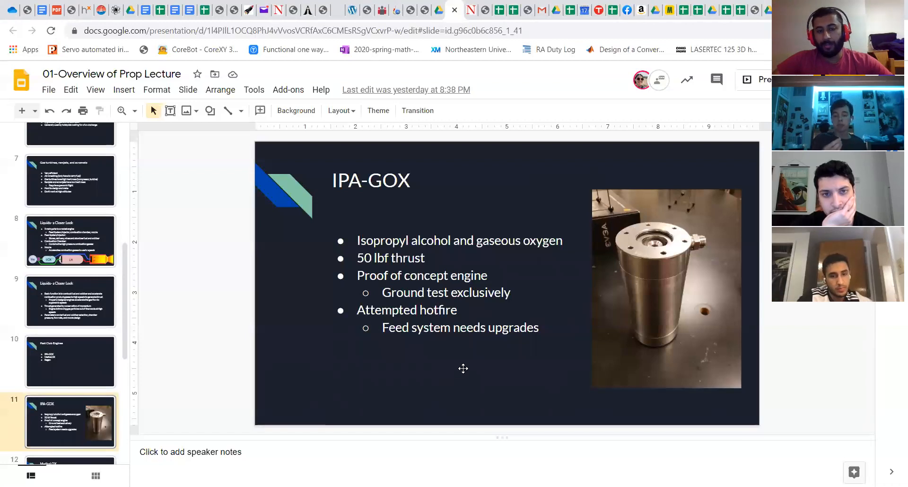
{"action": "mouse_move", "coordinate": [563, 319]}
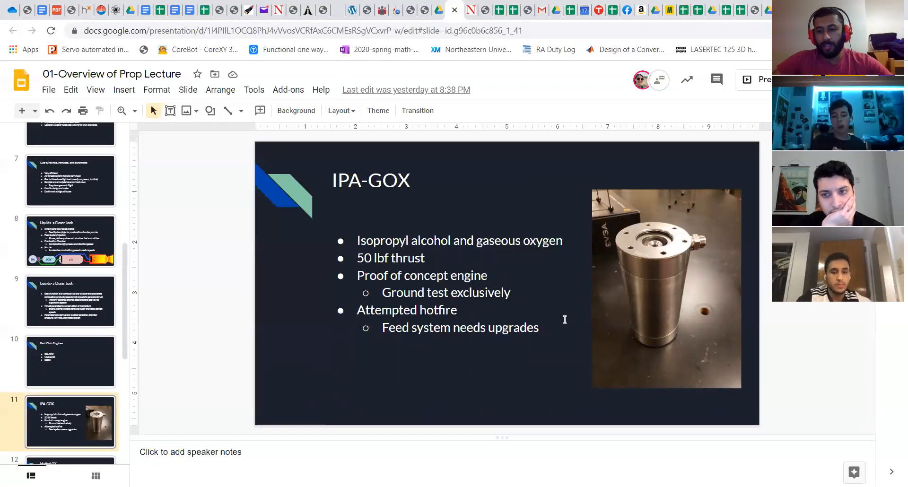
{"action": "mouse_move", "coordinate": [627, 300]}
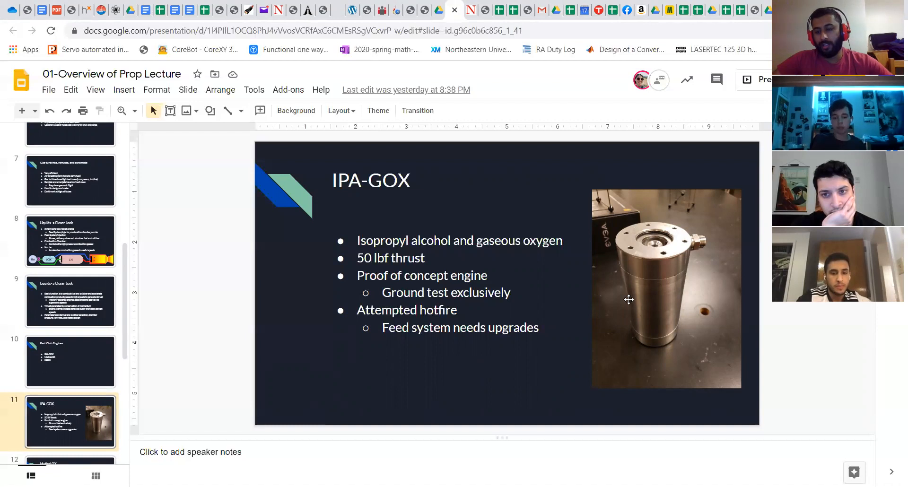
{"action": "mouse_move", "coordinate": [645, 251]}
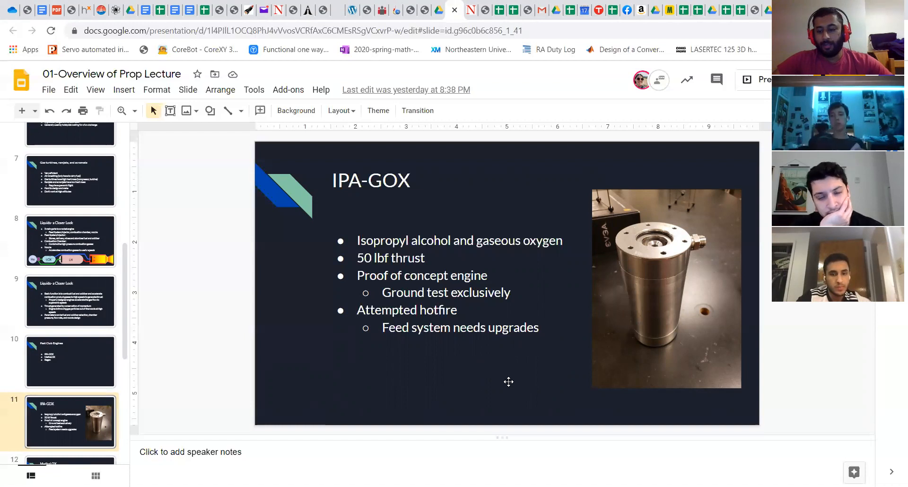
Advance to slide 12, MethaLOX, covering the 350 lbf methane engine
{"action": "left_click", "coordinate": [71, 423]}
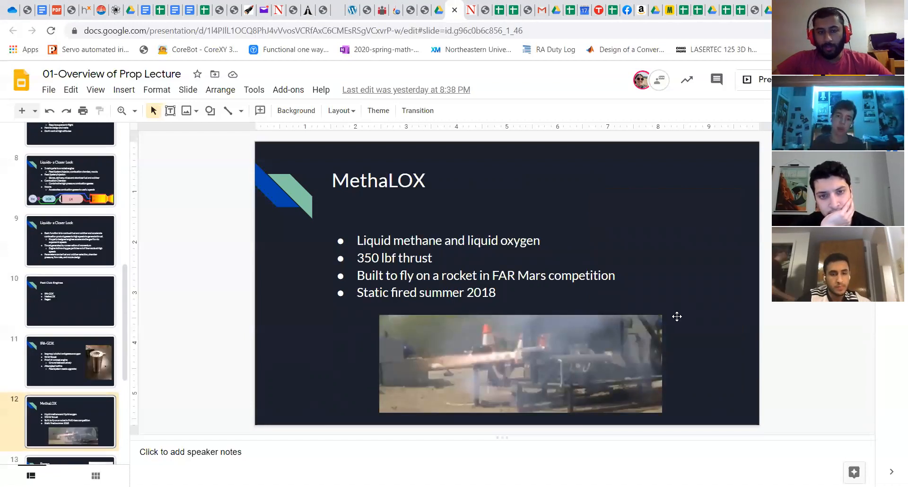
{"action": "mouse_move", "coordinate": [680, 296]}
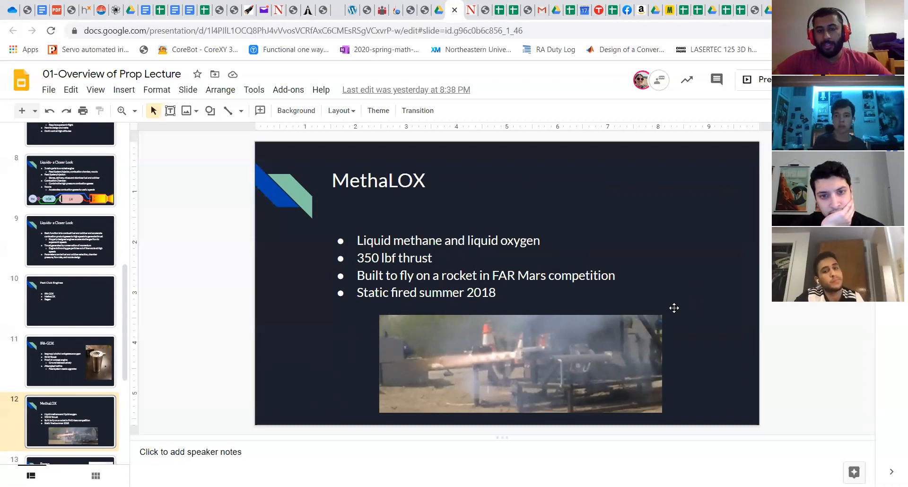
{"action": "mouse_move", "coordinate": [683, 299]}
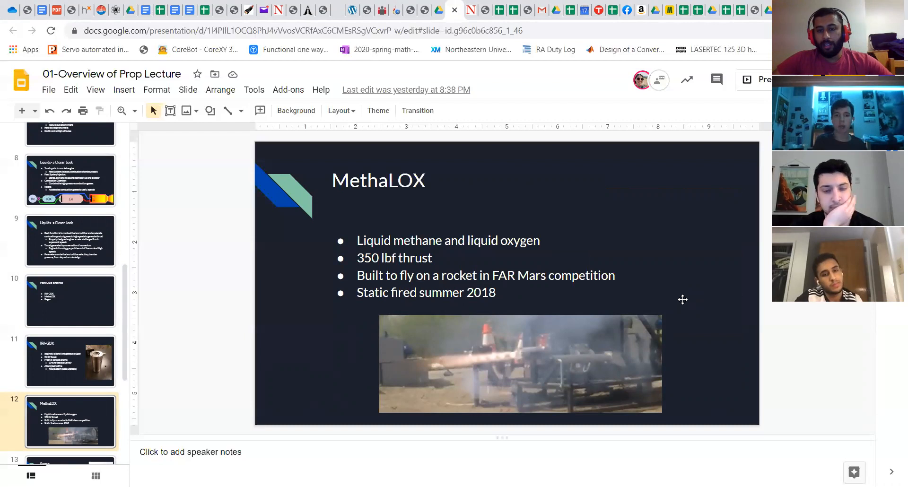
{"action": "mouse_move", "coordinate": [680, 296]}
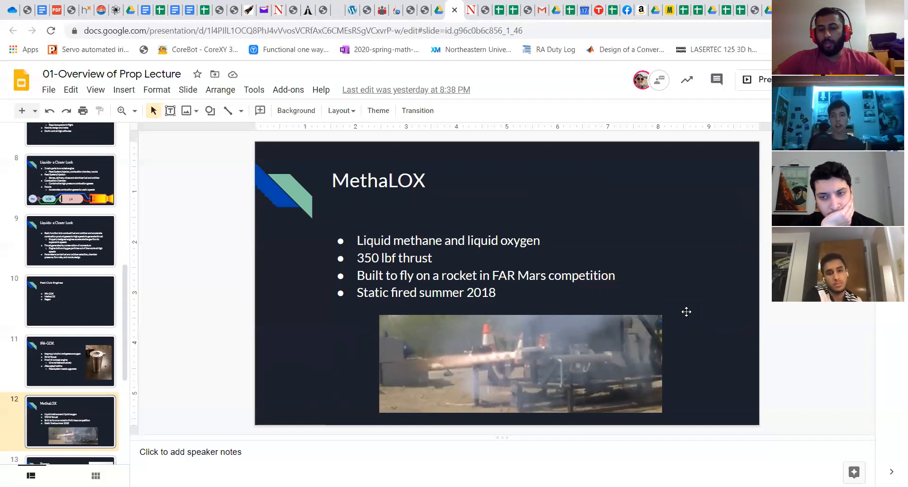
{"action": "mouse_move", "coordinate": [690, 295]}
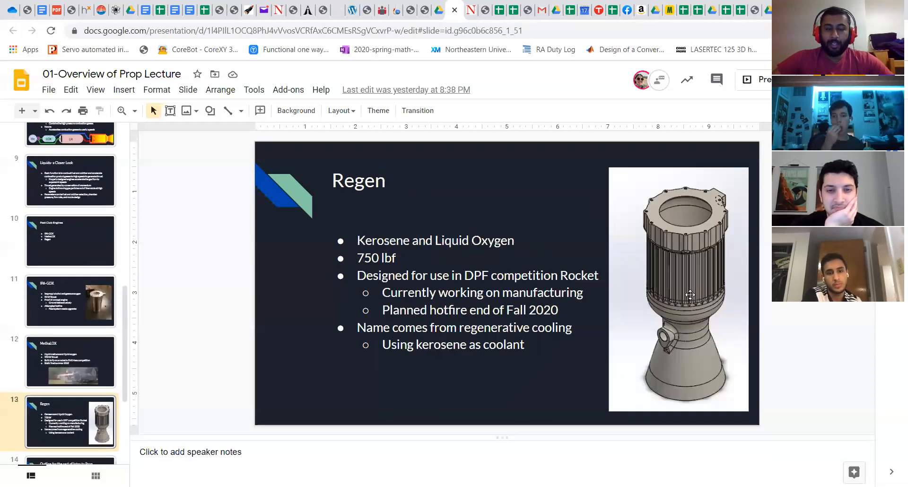
{"action": "mouse_move", "coordinate": [541, 368]}
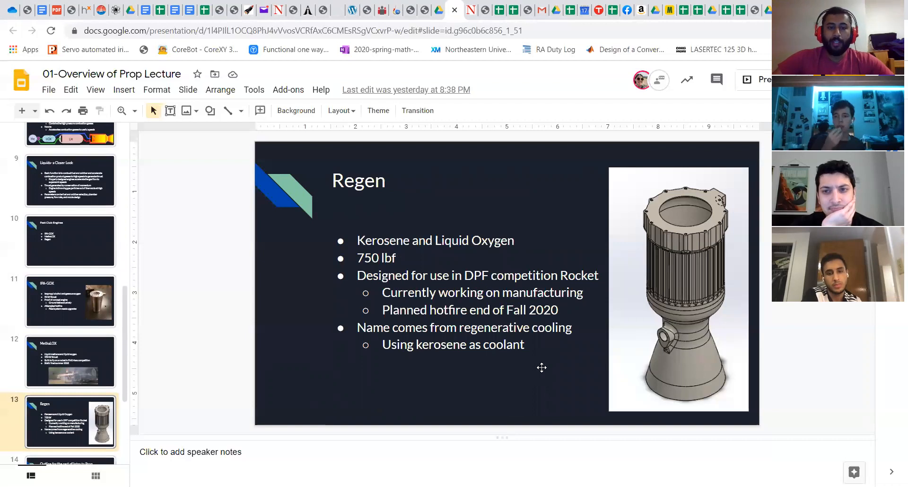
{"action": "mouse_move", "coordinate": [584, 361]}
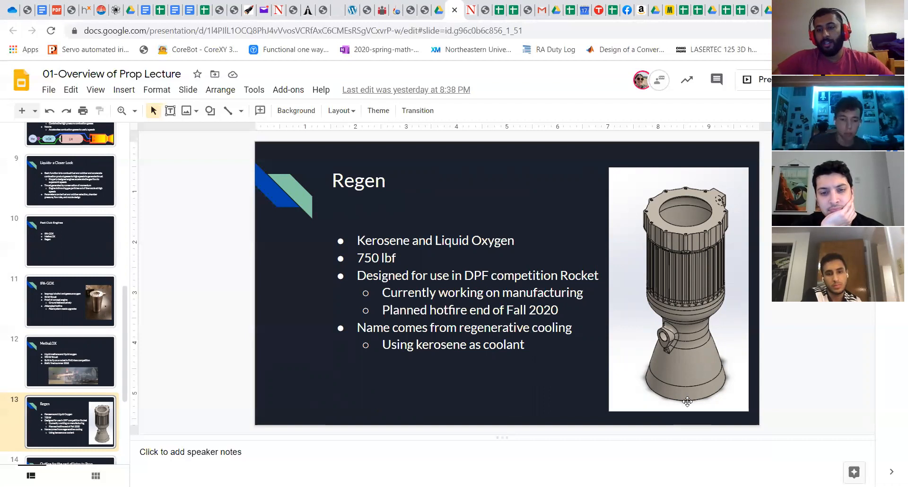
{"action": "mouse_move", "coordinate": [593, 369]}
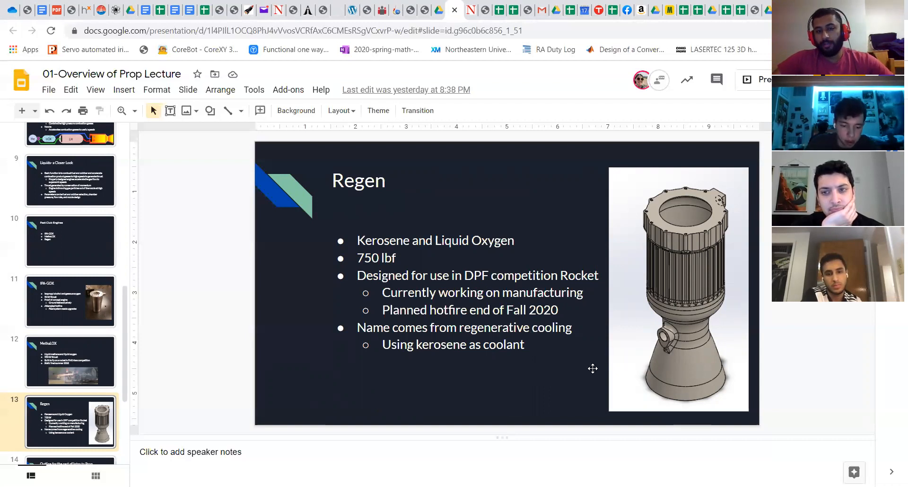
{"action": "mouse_move", "coordinate": [641, 370]}
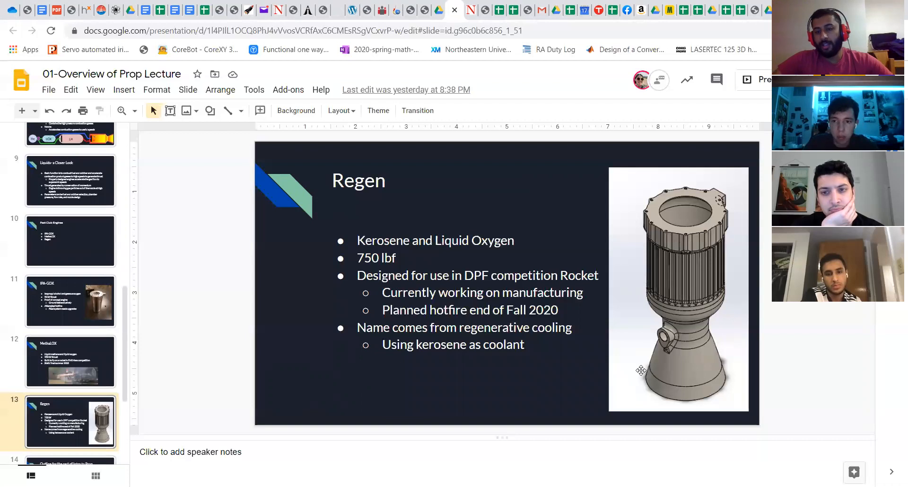
{"action": "mouse_move", "coordinate": [653, 344]}
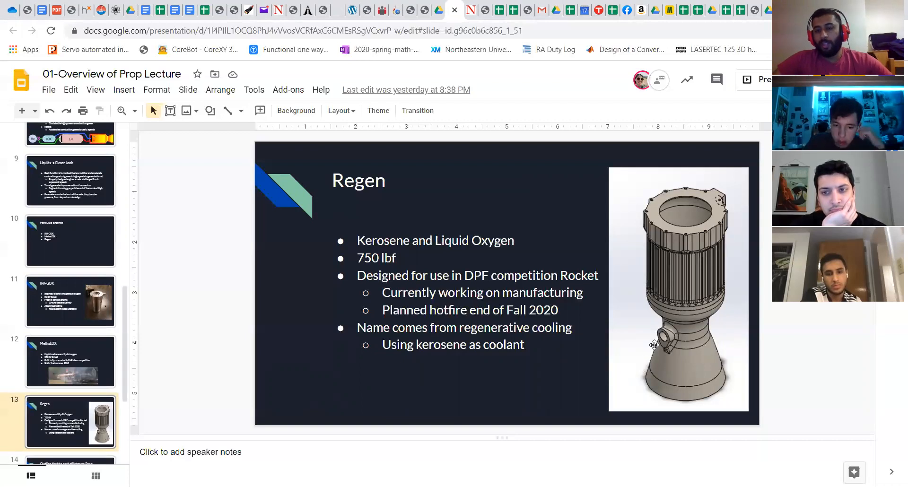
{"action": "mouse_move", "coordinate": [541, 328]}
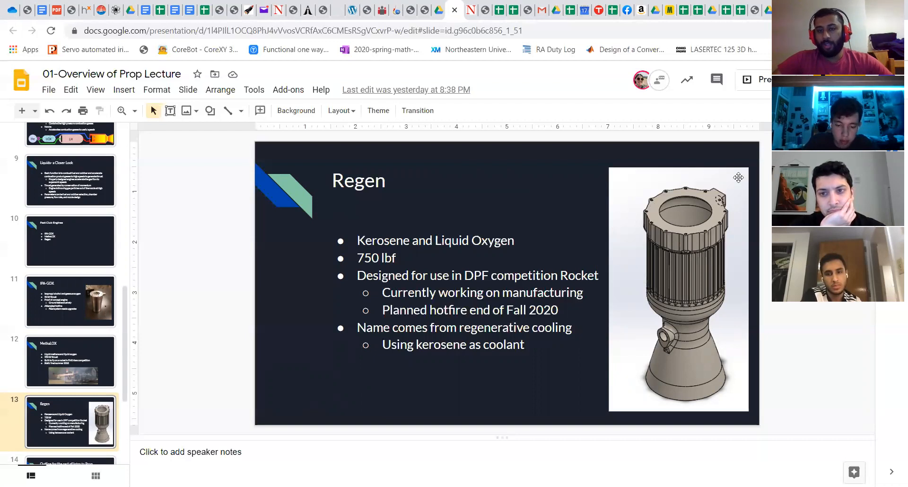
{"action": "mouse_move", "coordinate": [584, 205]}
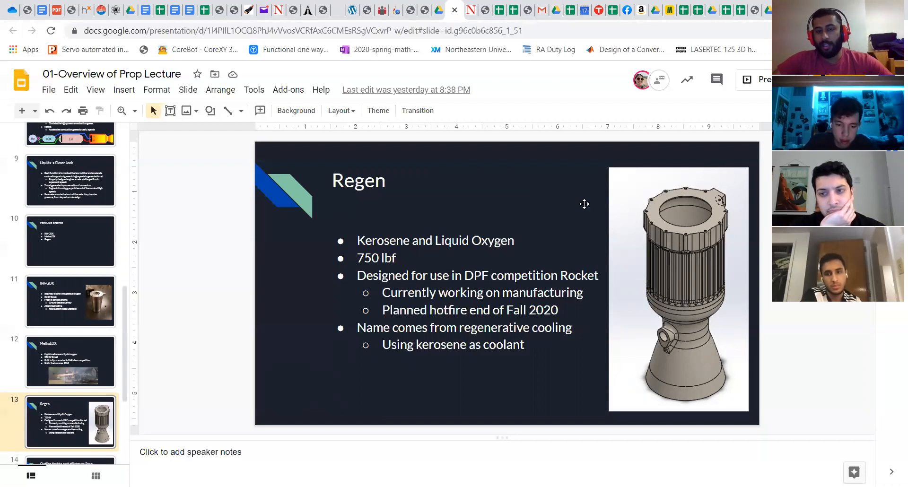
{"action": "mouse_move", "coordinate": [497, 205]}
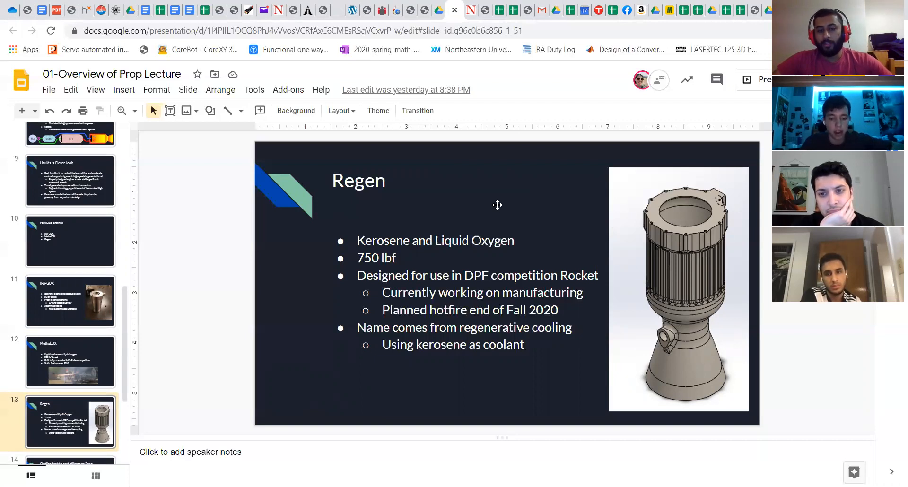
{"action": "mouse_move", "coordinate": [507, 209]}
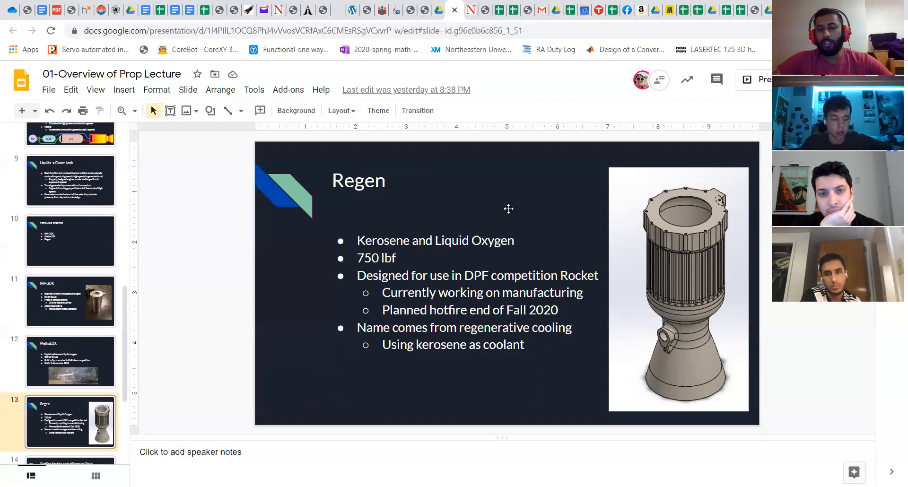
{"action": "mouse_move", "coordinate": [503, 214]}
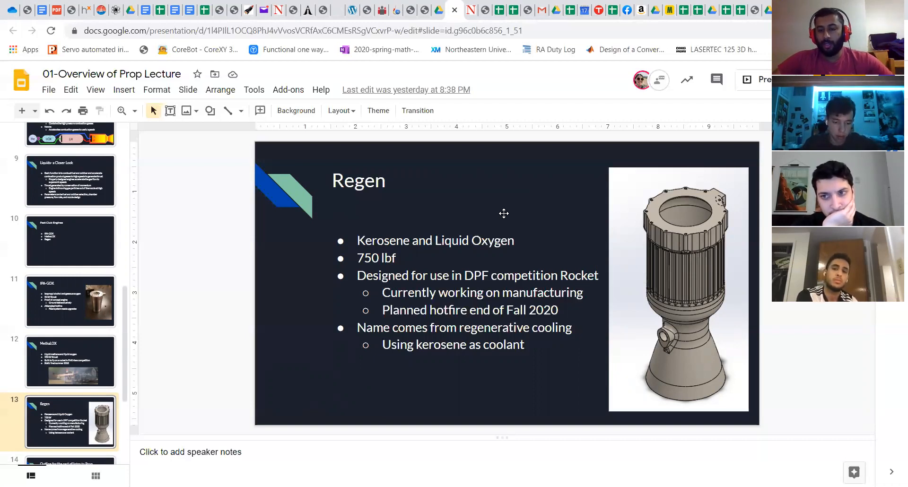
{"action": "mouse_move", "coordinate": [507, 210]}
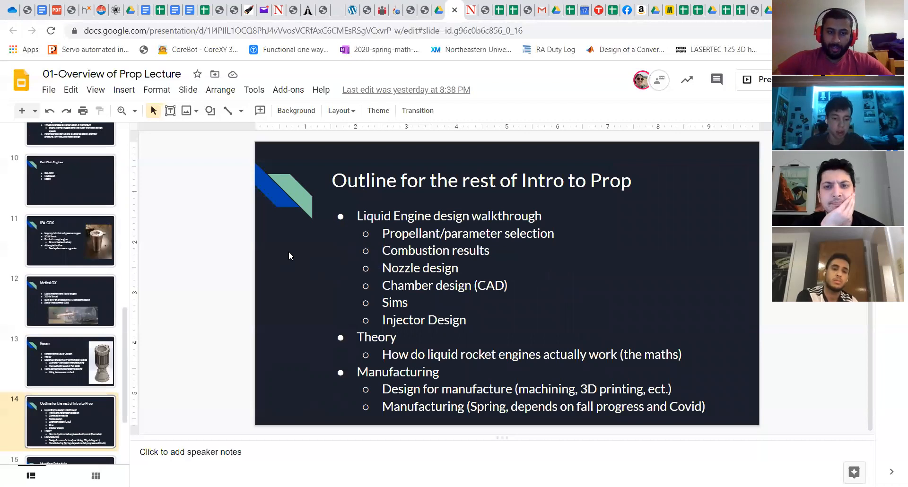
{"action": "mouse_move", "coordinate": [295, 245]}
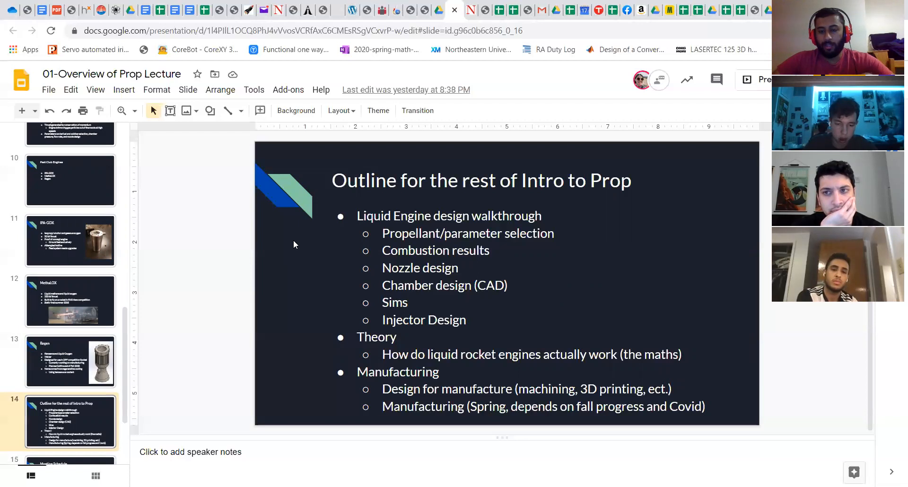
{"action": "mouse_move", "coordinate": [292, 273]}
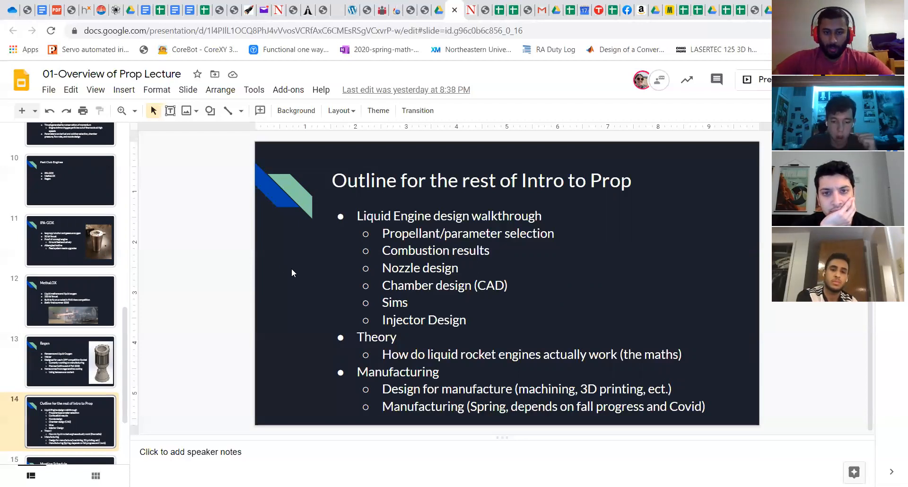
{"action": "mouse_move", "coordinate": [259, 305]}
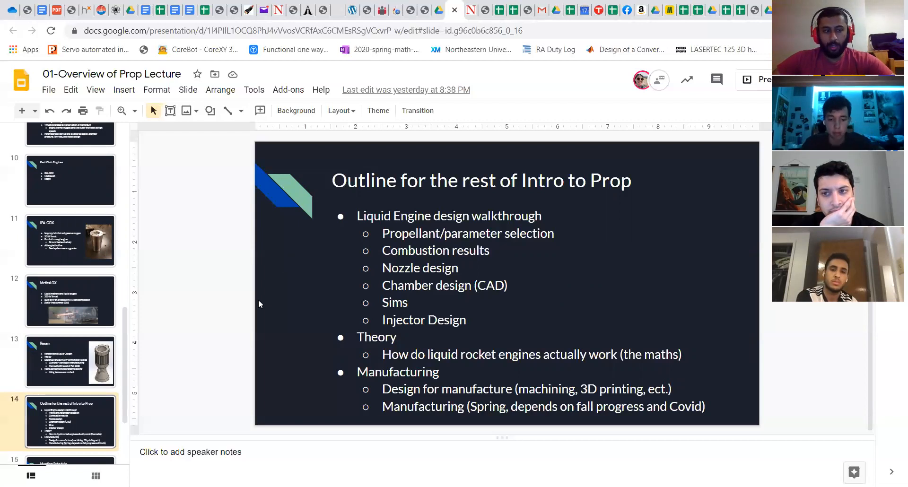
{"action": "left_click", "coordinate": [70, 241]}
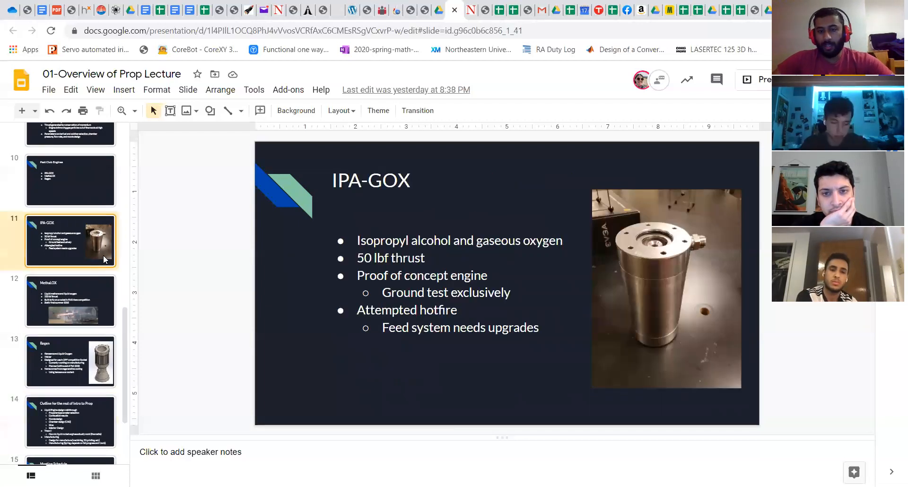
{"action": "mouse_move", "coordinate": [96, 331]}
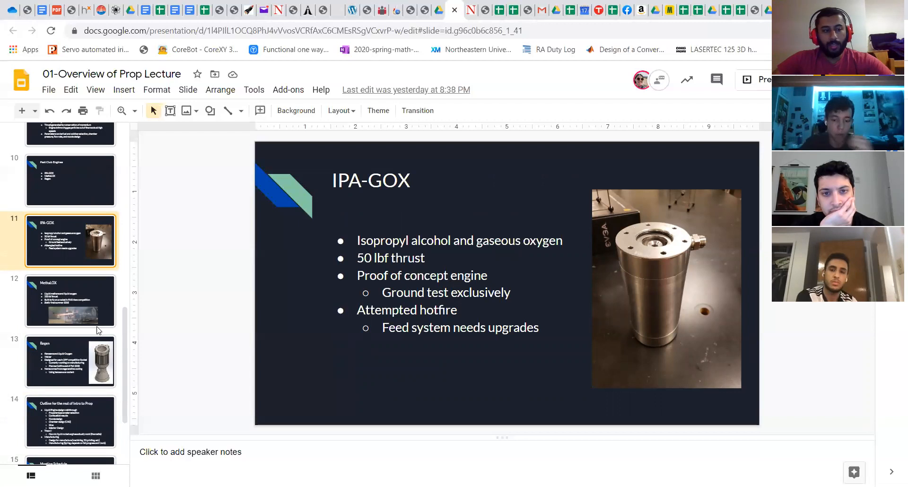
{"action": "left_click", "coordinate": [70, 422]}
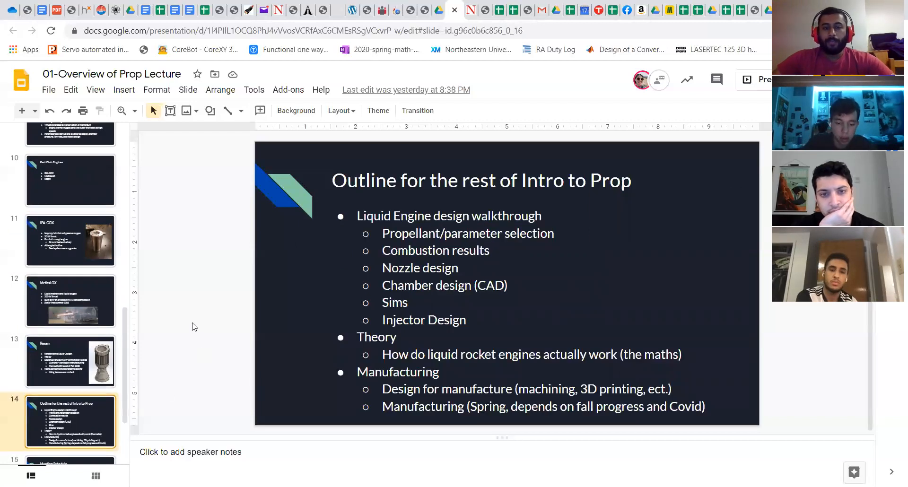
{"action": "mouse_move", "coordinate": [228, 288]}
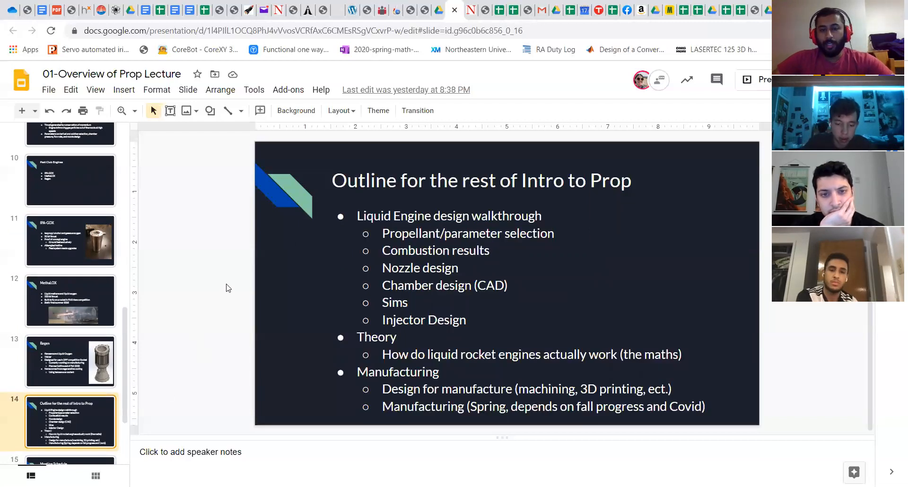
{"action": "mouse_move", "coordinate": [276, 255]}
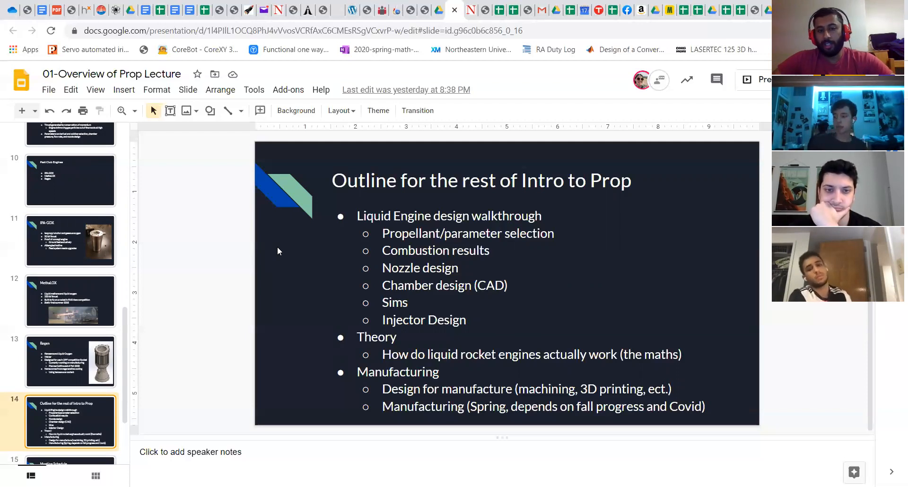
{"action": "mouse_move", "coordinate": [288, 285]}
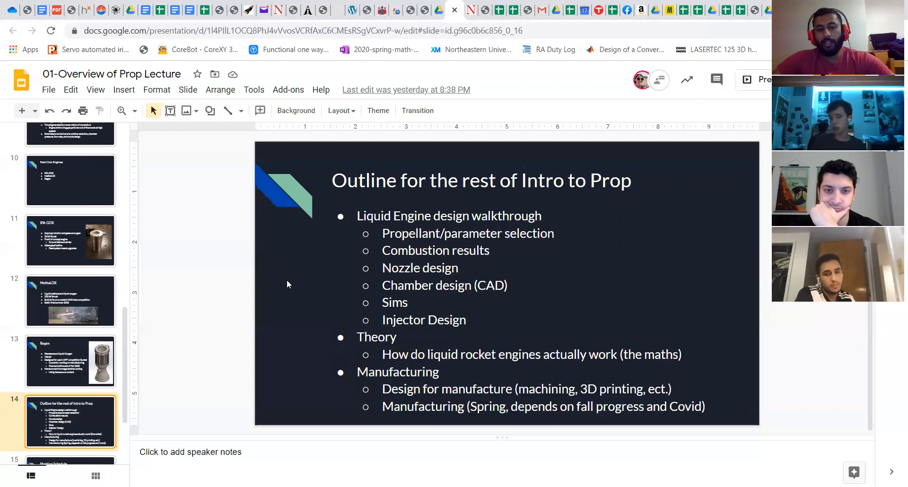
{"action": "mouse_move", "coordinate": [117, 371]}
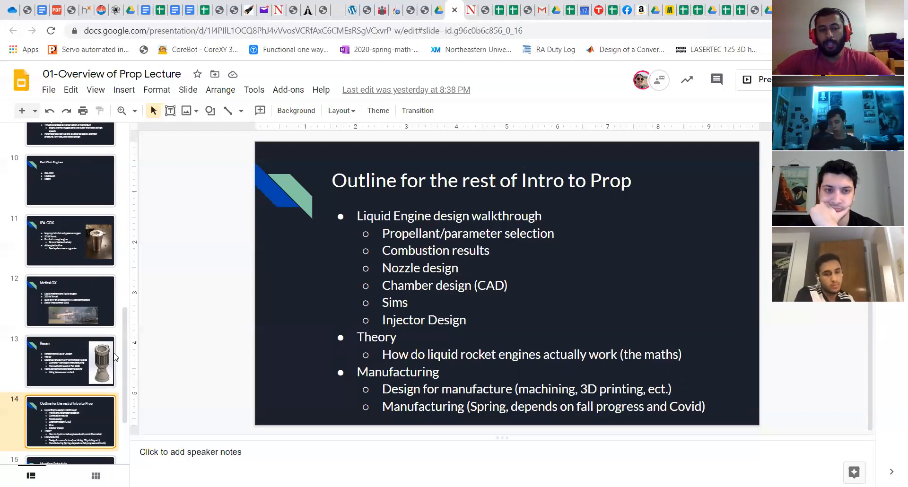
{"action": "left_click", "coordinate": [70, 361]}
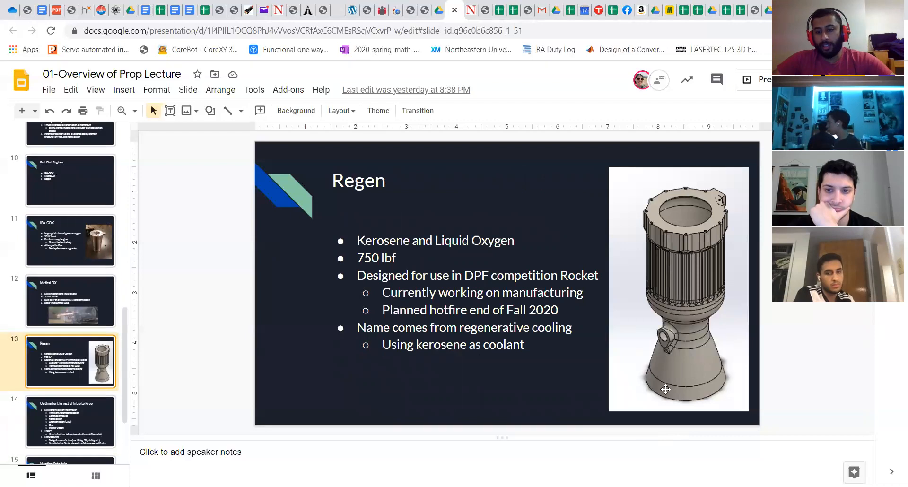
{"action": "left_click", "coordinate": [70, 424]}
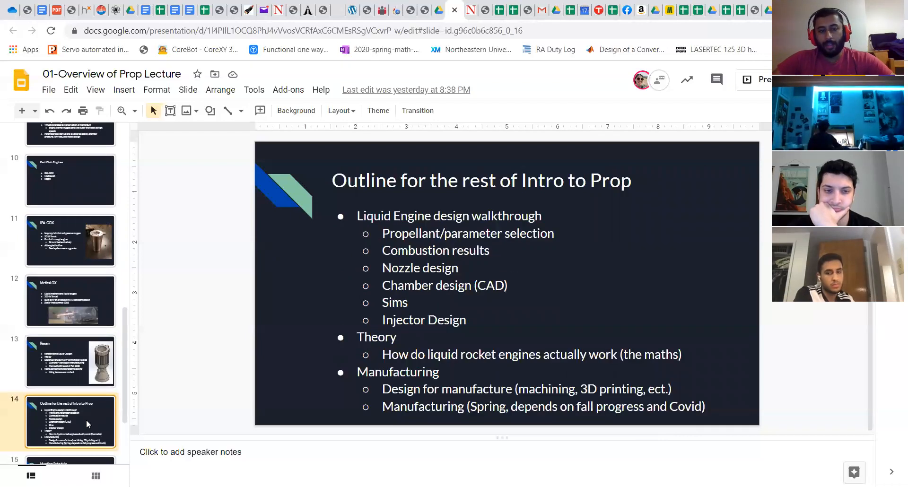
{"action": "mouse_move", "coordinate": [346, 350]}
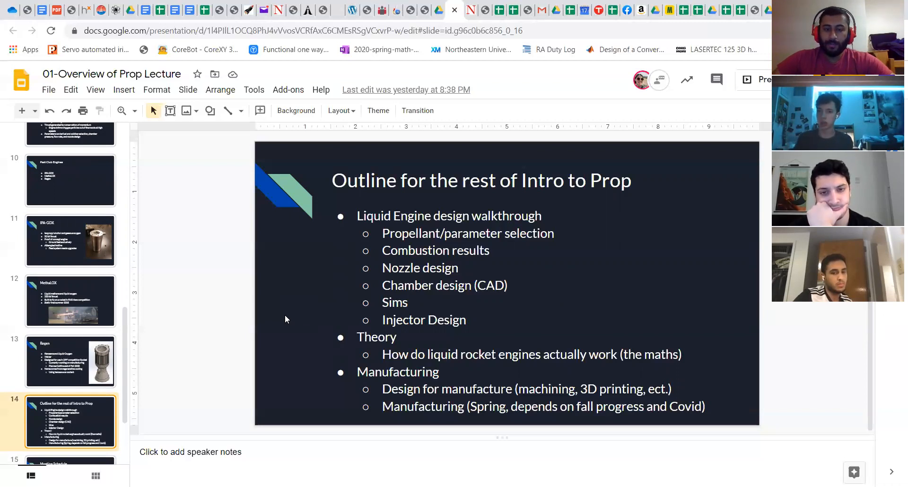
{"action": "mouse_move", "coordinate": [328, 293]}
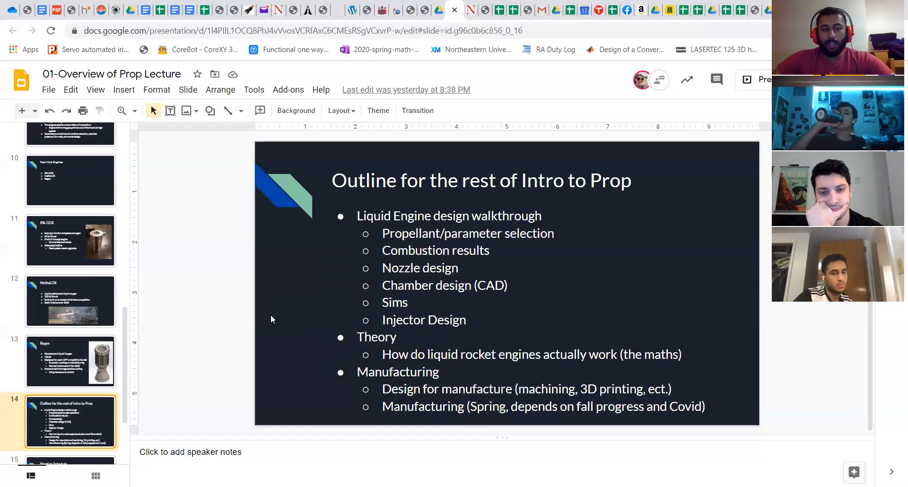
{"action": "mouse_move", "coordinate": [257, 340]}
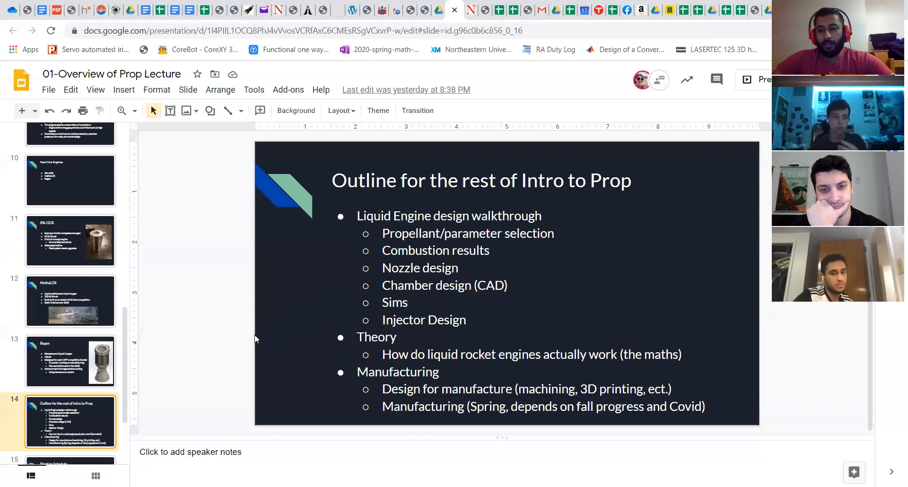
{"action": "mouse_move", "coordinate": [278, 327]}
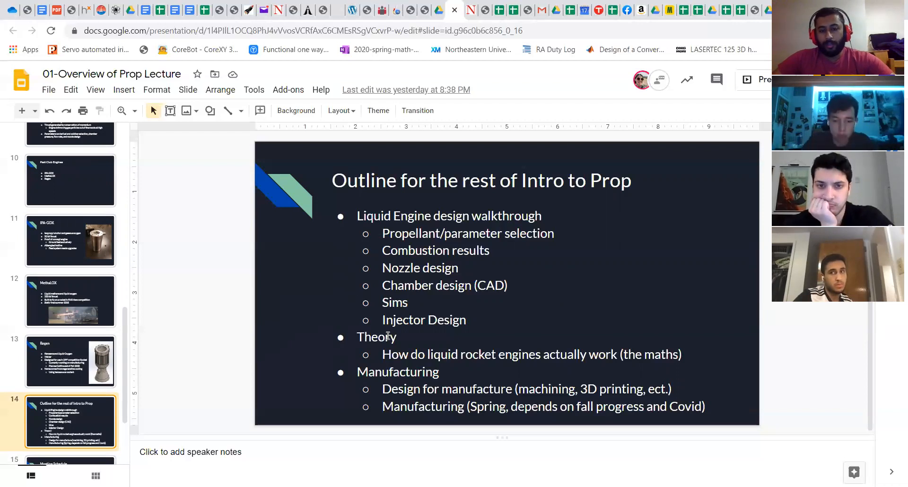
{"action": "mouse_move", "coordinate": [311, 359]}
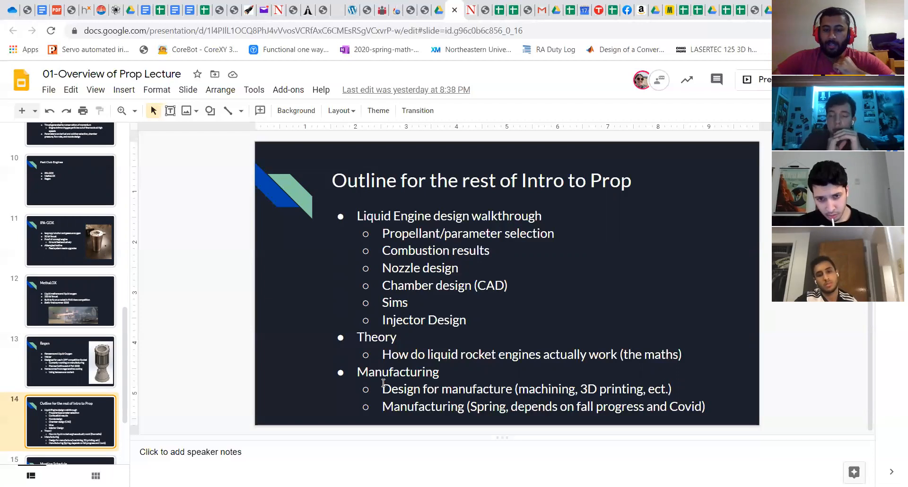
{"action": "mouse_move", "coordinate": [313, 398]}
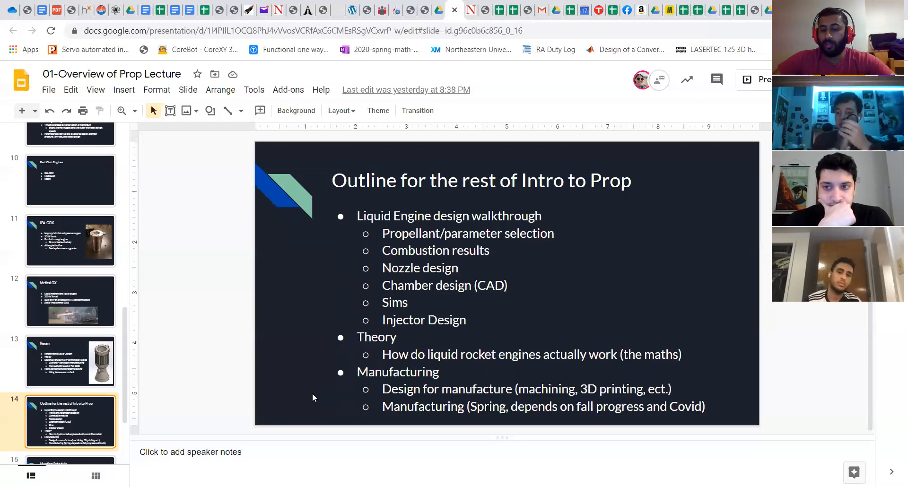
{"action": "mouse_move", "coordinate": [268, 365]}
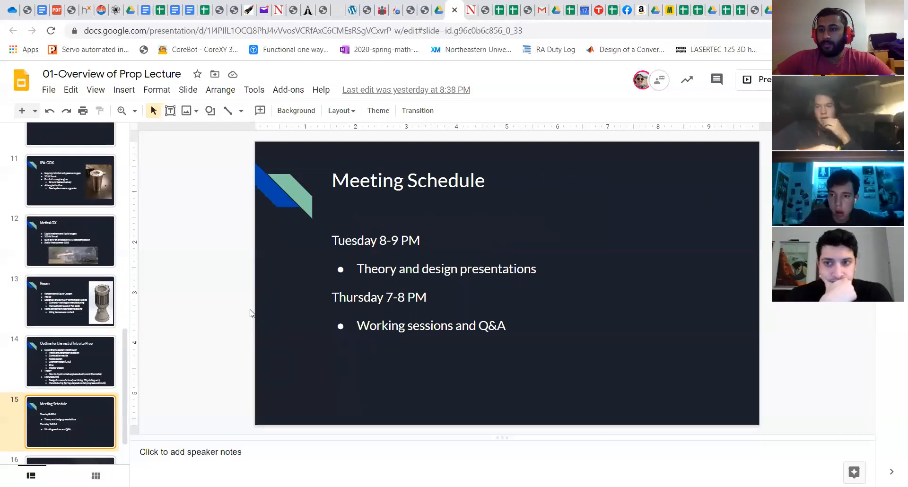
{"action": "left_click", "coordinate": [70, 362]}
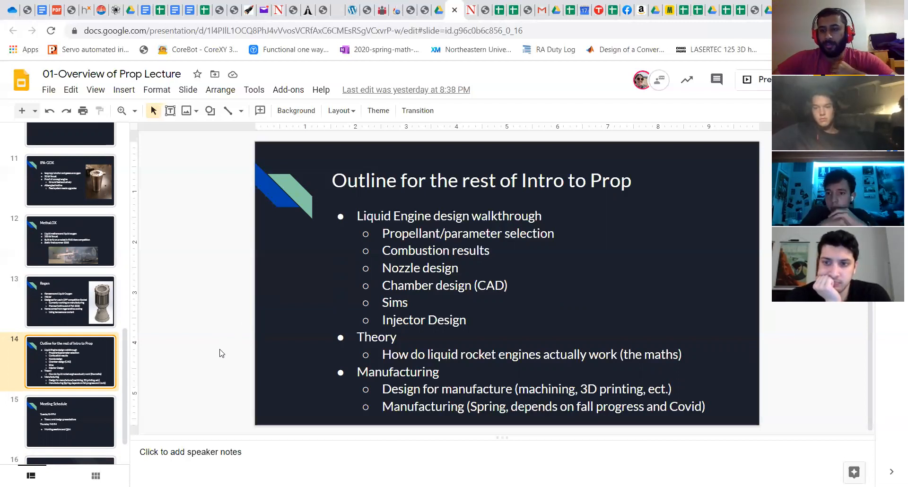
{"action": "mouse_move", "coordinate": [212, 343]}
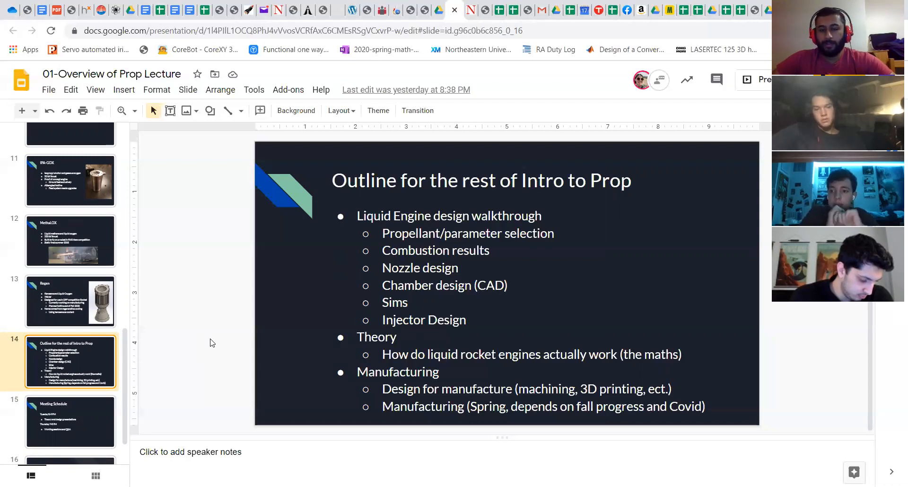
Advance through Meeting Schedule to the final slide 16, Questions?
{"action": "left_click", "coordinate": [70, 423]}
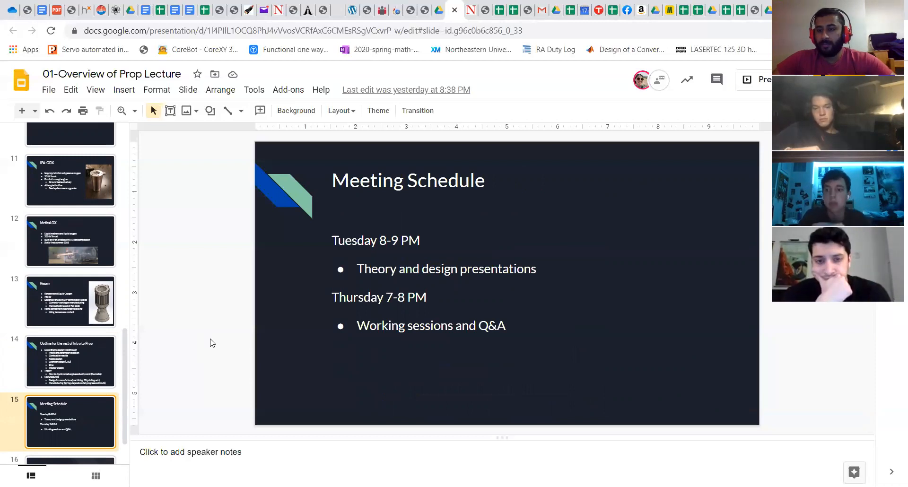
{"action": "left_click", "coordinate": [70, 434]}
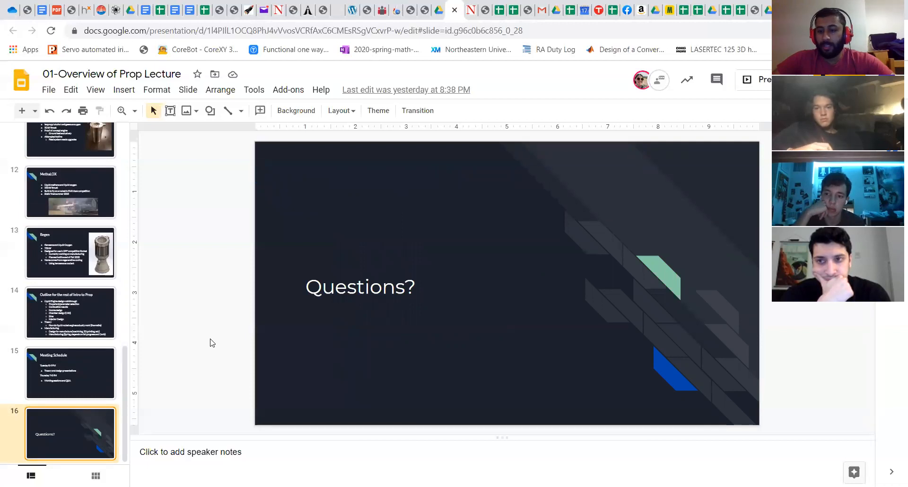
{"action": "mouse_move", "coordinate": [596, 280]}
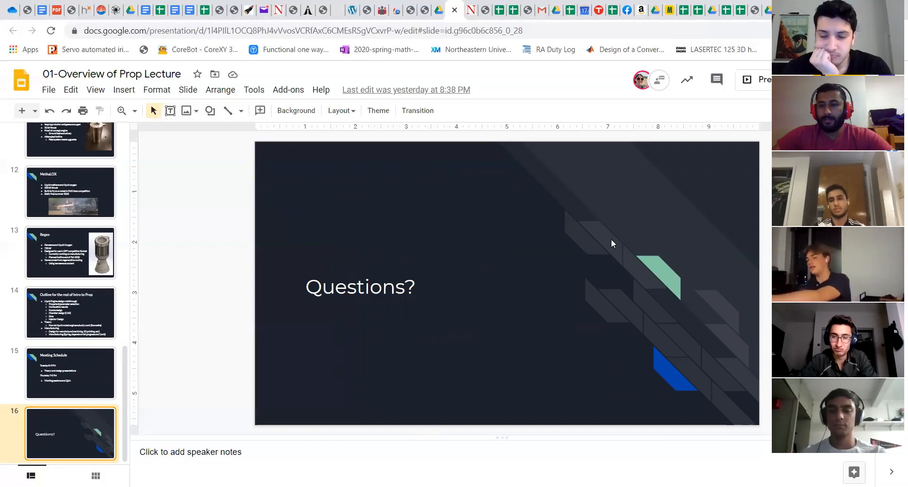
{"action": "mouse_move", "coordinate": [454, 434]}
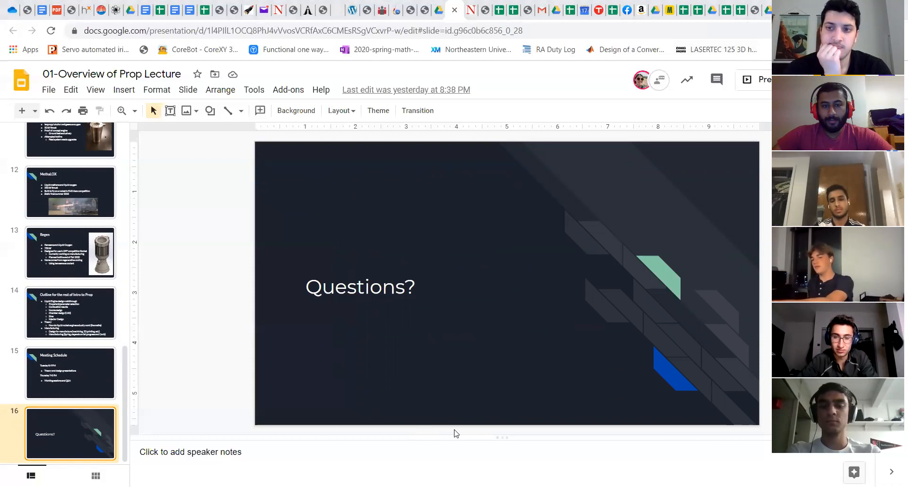
{"action": "mouse_move", "coordinate": [534, 138]}
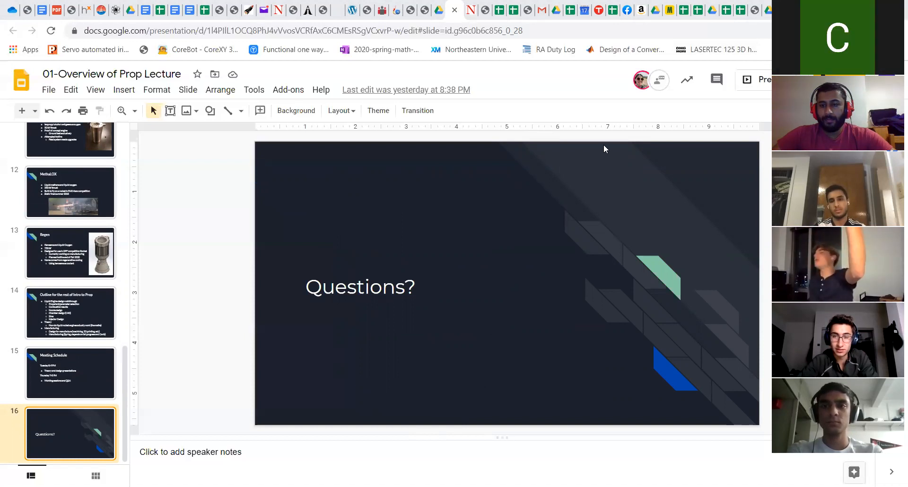
{"action": "mouse_move", "coordinate": [548, 300]}
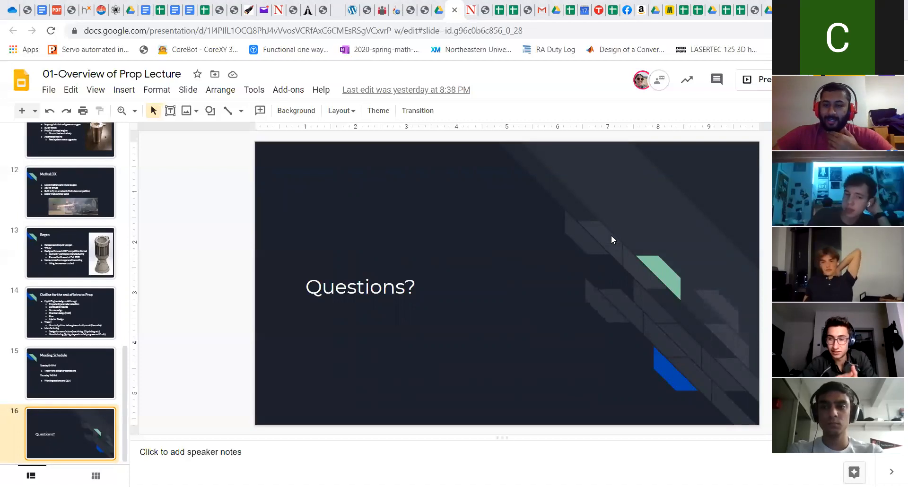
{"action": "mouse_move", "coordinate": [567, 227]}
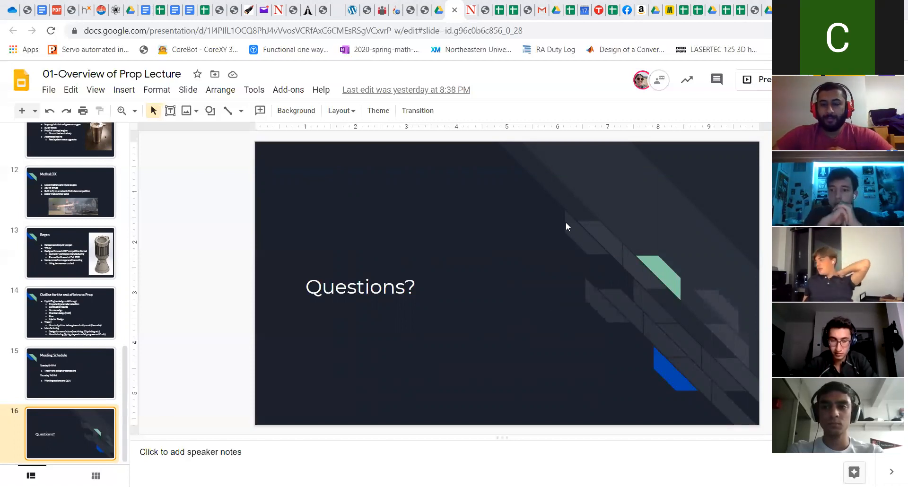
{"action": "mouse_move", "coordinate": [611, 439]}
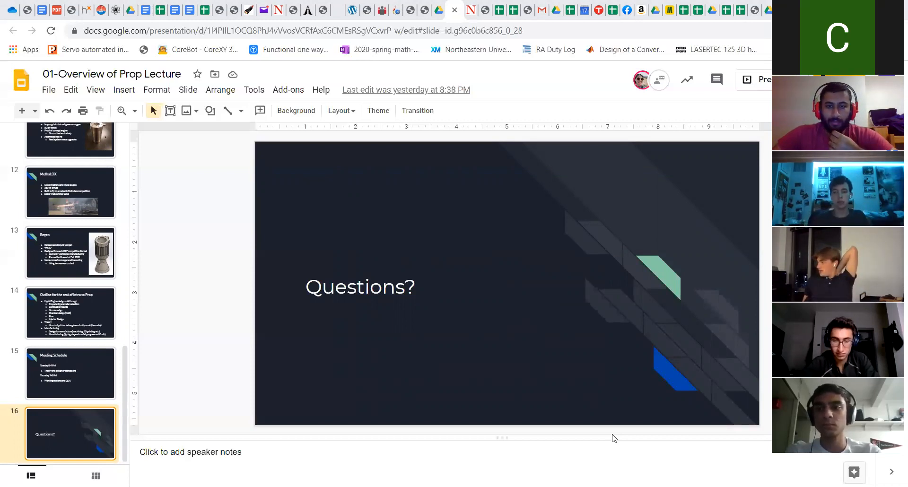
{"action": "mouse_move", "coordinate": [499, 196]}
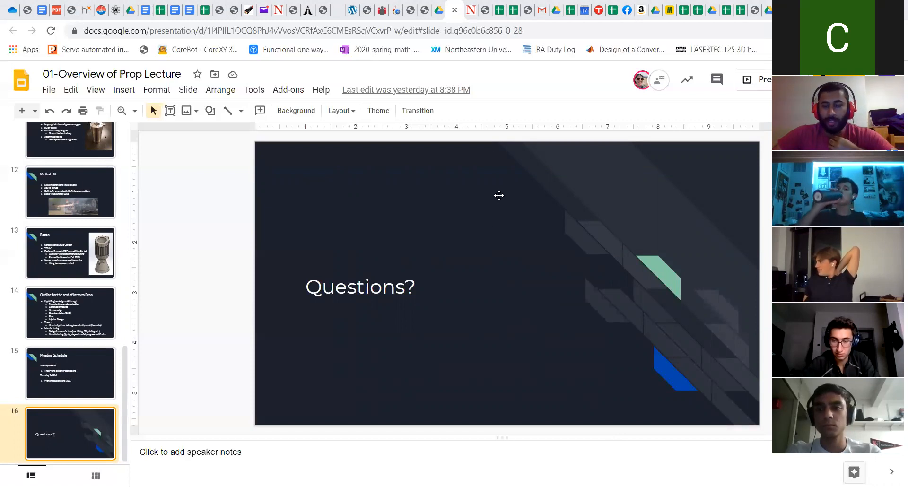
{"action": "mouse_move", "coordinate": [332, 306]}
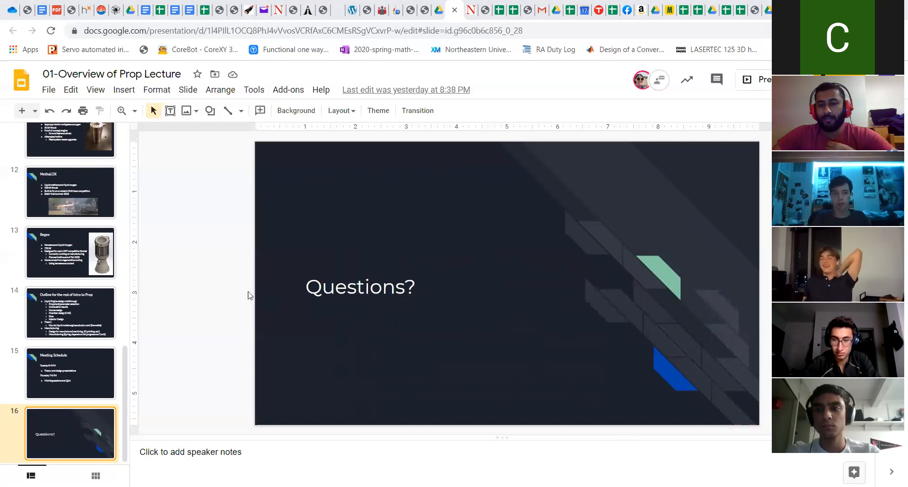
{"action": "mouse_move", "coordinate": [231, 296]}
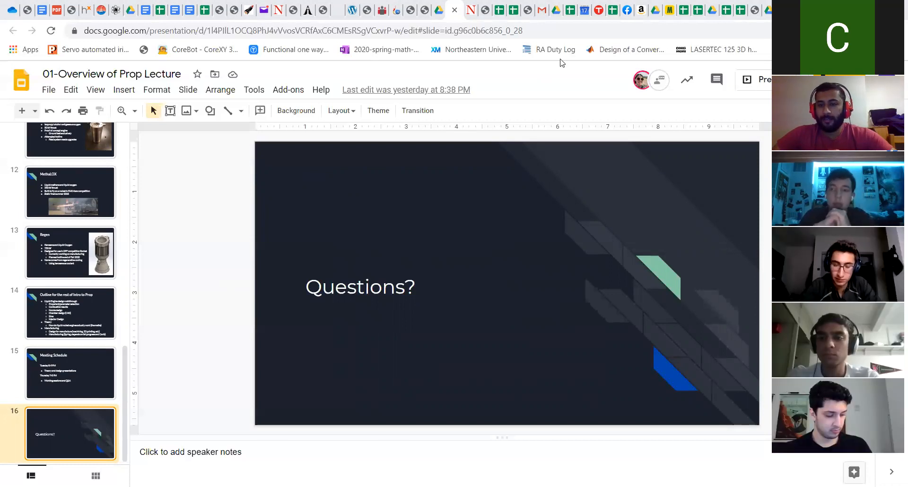
{"action": "mouse_move", "coordinate": [612, 73]}
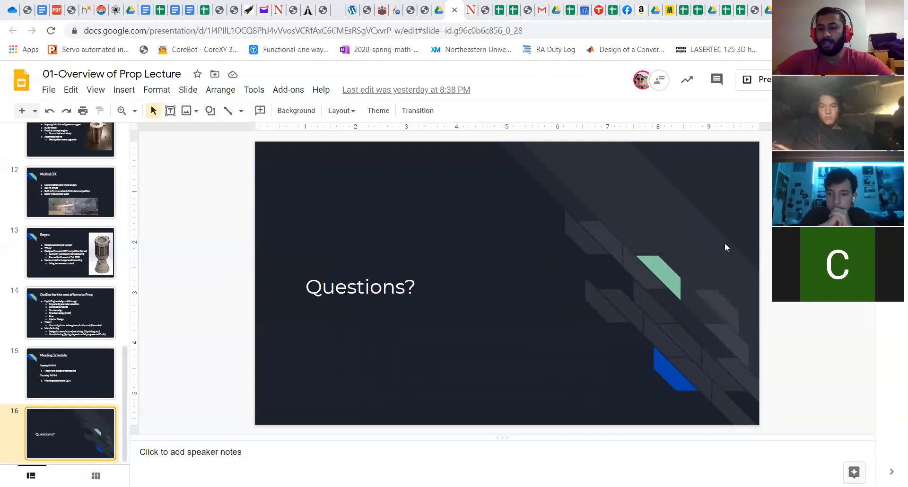
{"action": "mouse_move", "coordinate": [698, 296]}
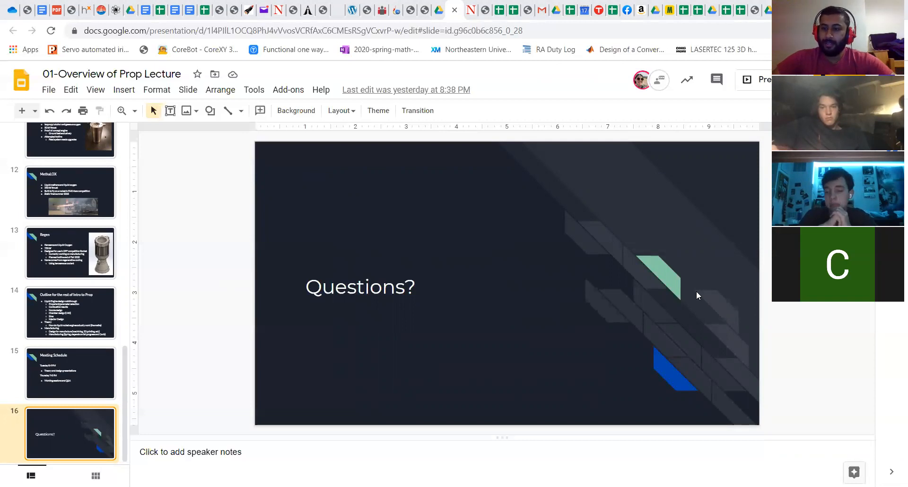
{"action": "mouse_move", "coordinate": [751, 307]}
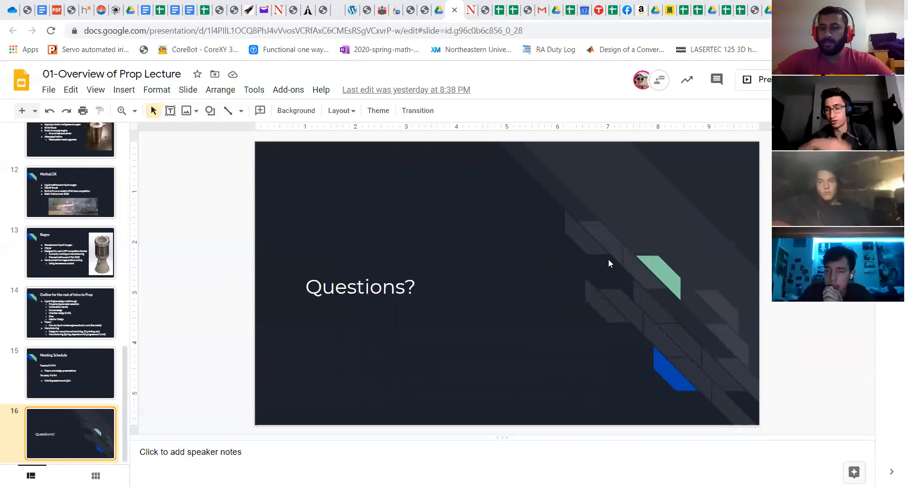
{"action": "mouse_move", "coordinate": [227, 357]}
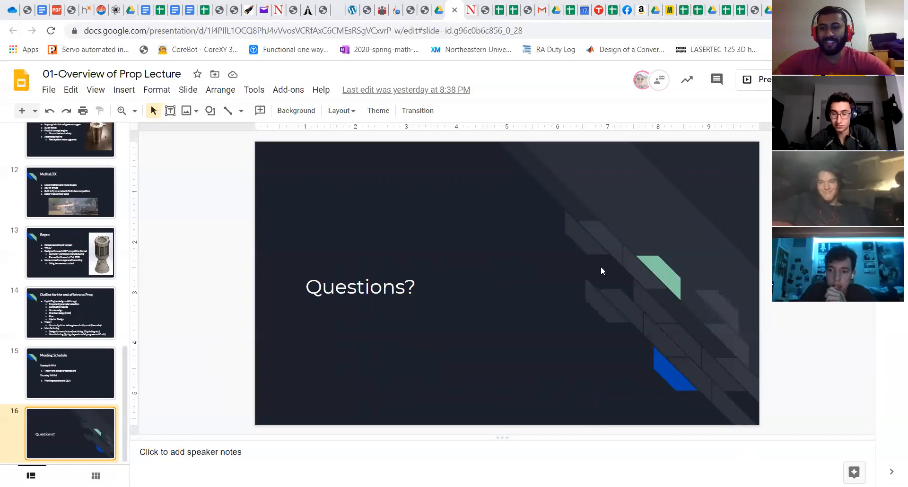
{"action": "mouse_move", "coordinate": [181, 322]}
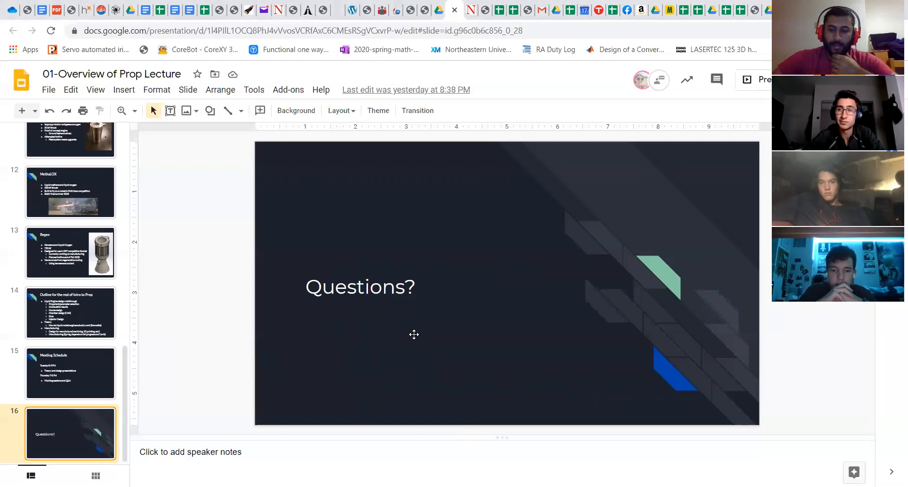
{"action": "mouse_move", "coordinate": [752, 442]}
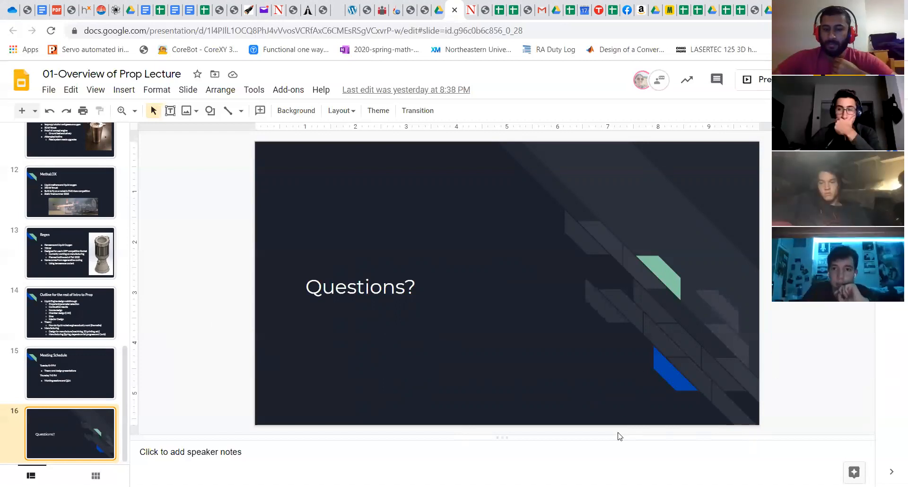
{"action": "mouse_move", "coordinate": [683, 221]}
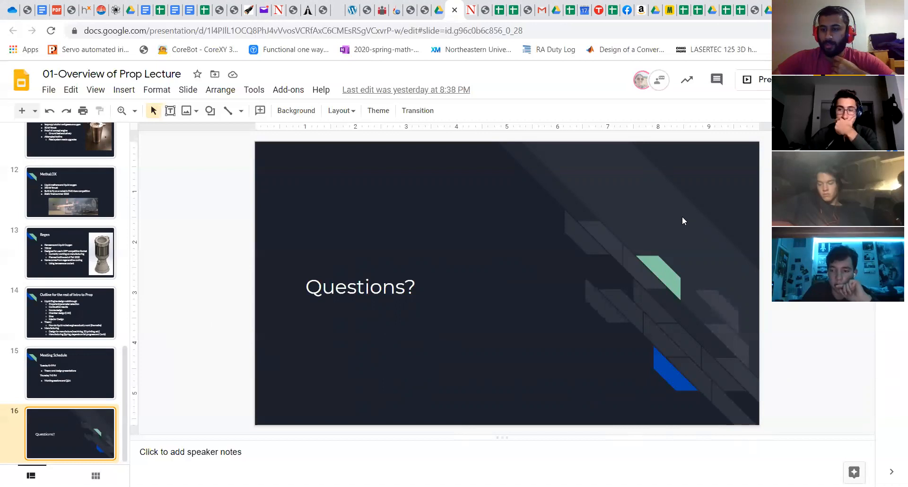
{"action": "mouse_move", "coordinate": [227, 379]}
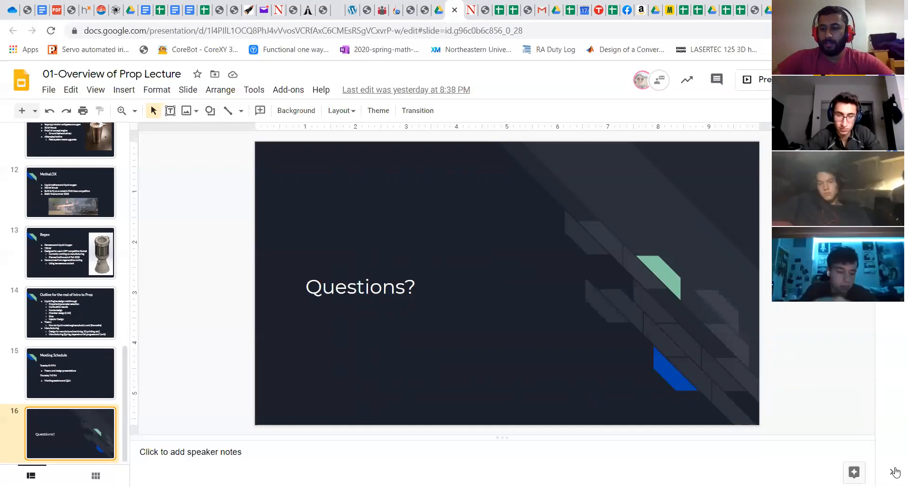
{"action": "mouse_move", "coordinate": [716, 191]}
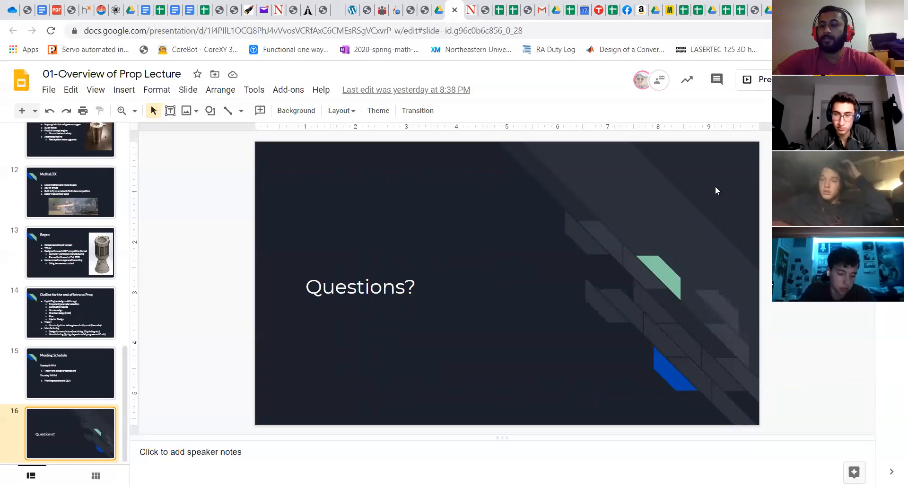
{"action": "mouse_move", "coordinate": [692, 204]}
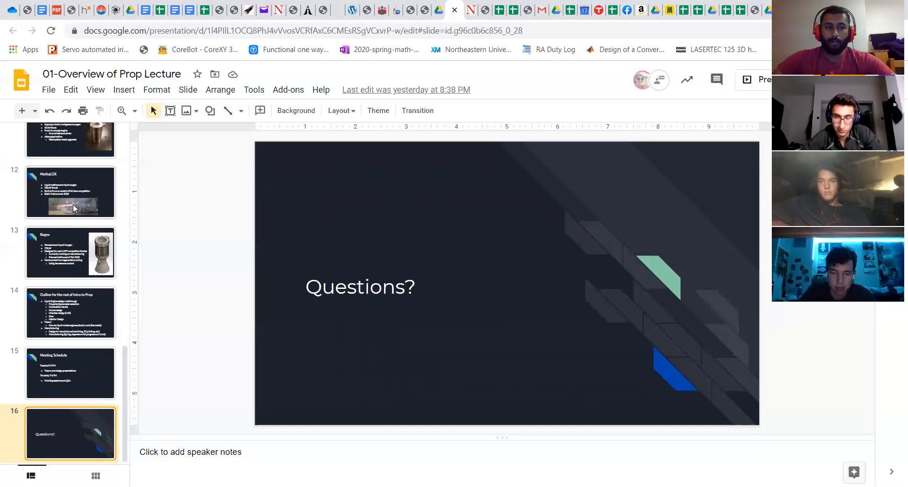
After Q&A on Questions?, jump back to slide 12, MethaLOX
{"action": "left_click", "coordinate": [72, 206]}
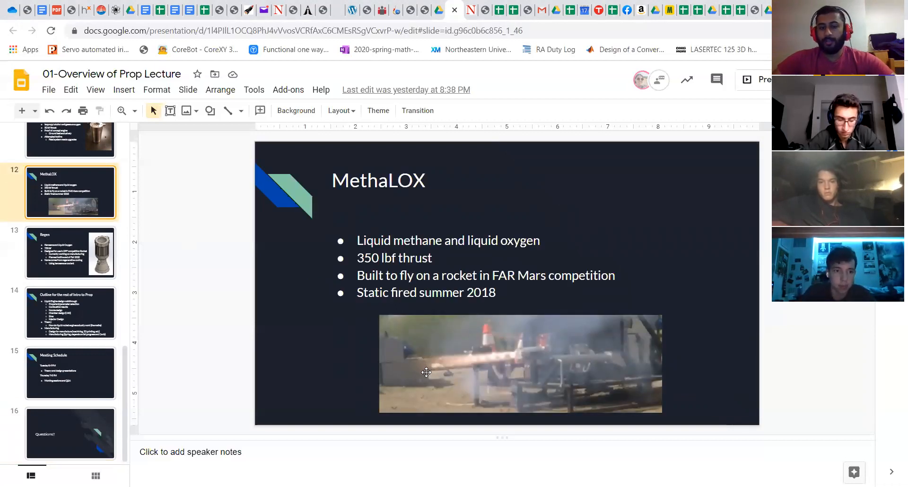
{"action": "mouse_move", "coordinate": [353, 353]}
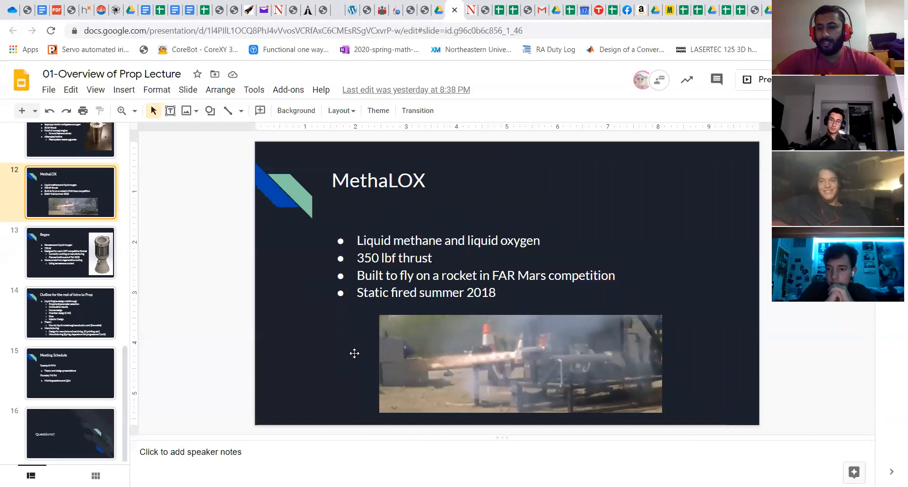
{"action": "mouse_move", "coordinate": [310, 313]}
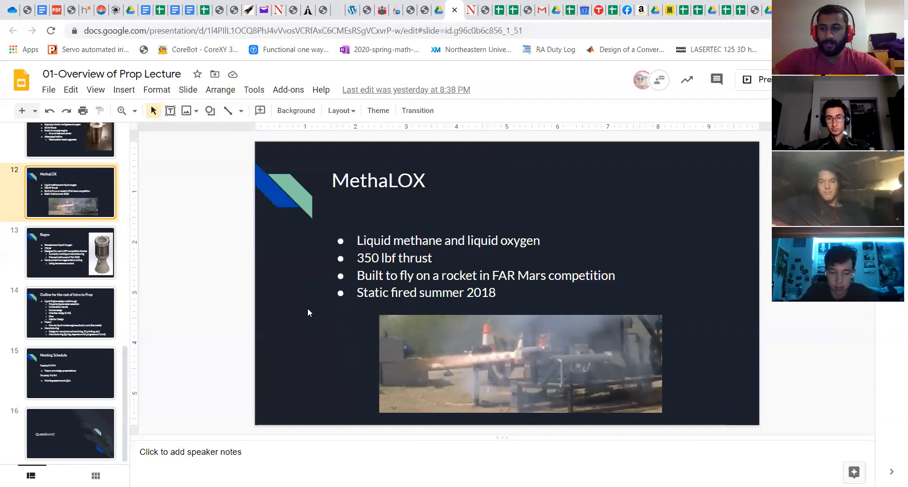
Go from MethaLOX to slide 15, Meeting Schedule
{"action": "left_click", "coordinate": [70, 372]}
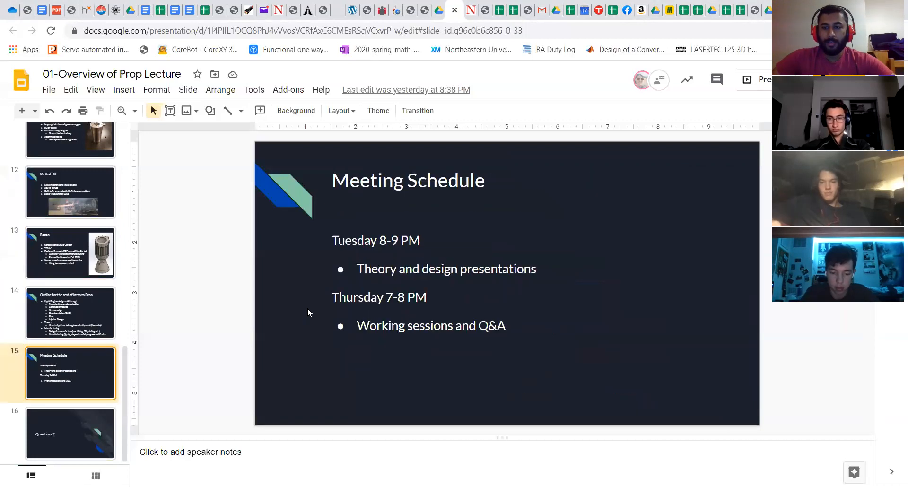
Return to the closing slide 16, Questions?
{"action": "left_click", "coordinate": [67, 434]}
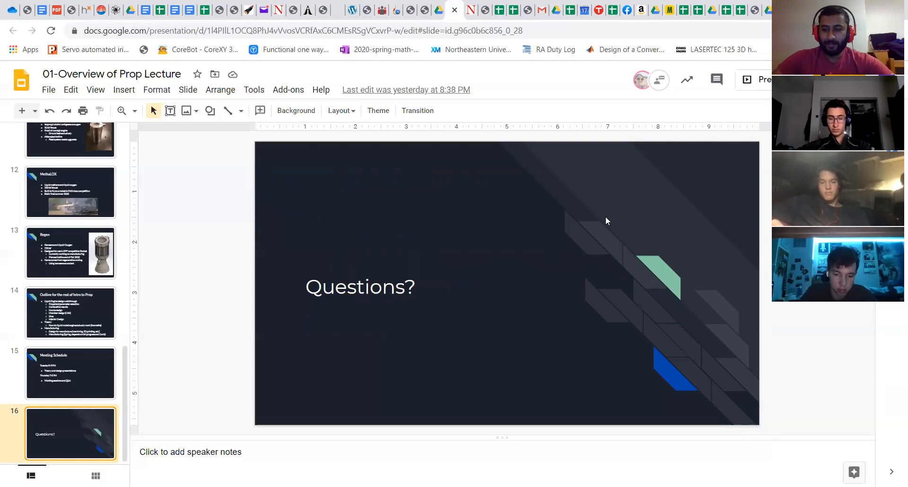
{"action": "mouse_move", "coordinate": [641, 427]}
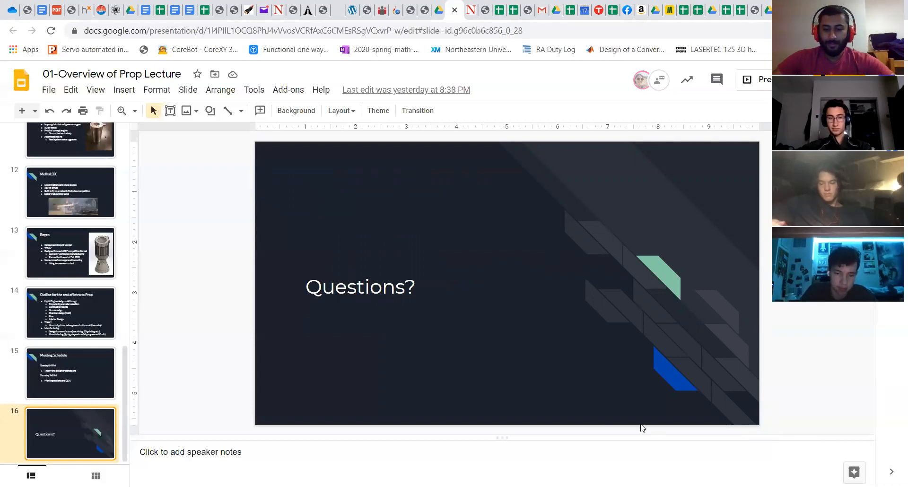
{"action": "mouse_move", "coordinate": [755, 466]}
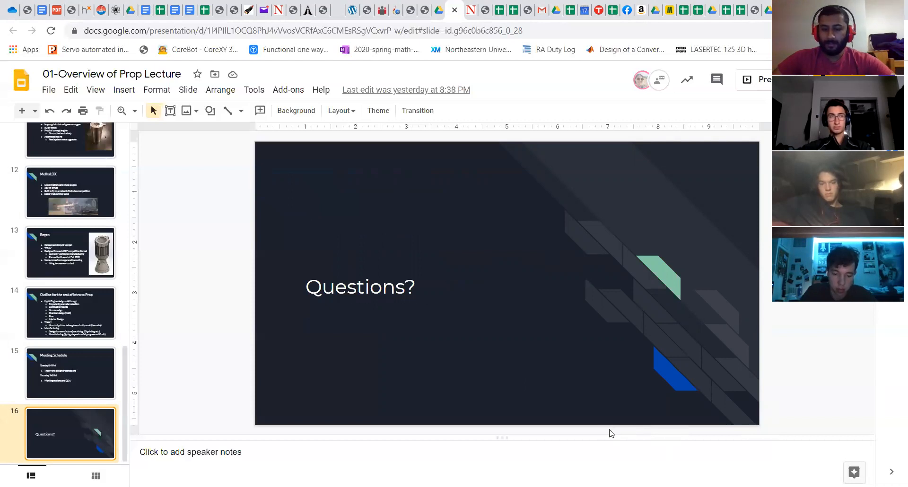
{"action": "mouse_move", "coordinate": [607, 430]}
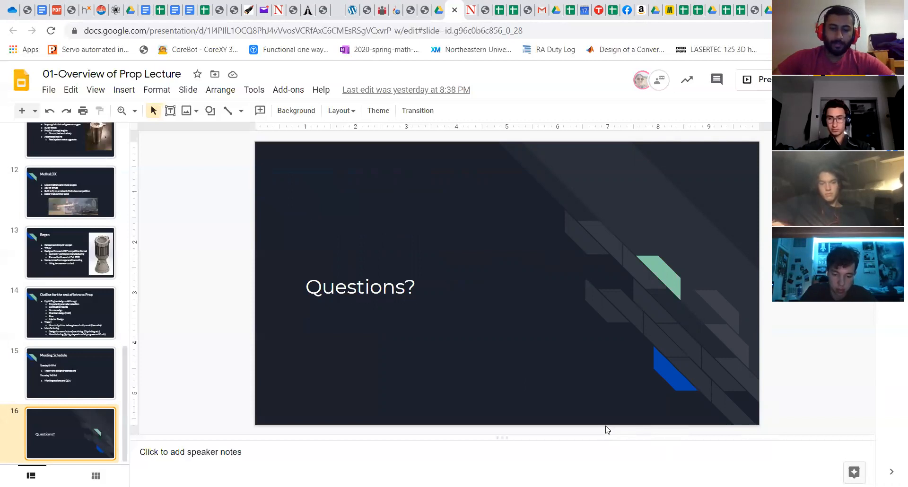